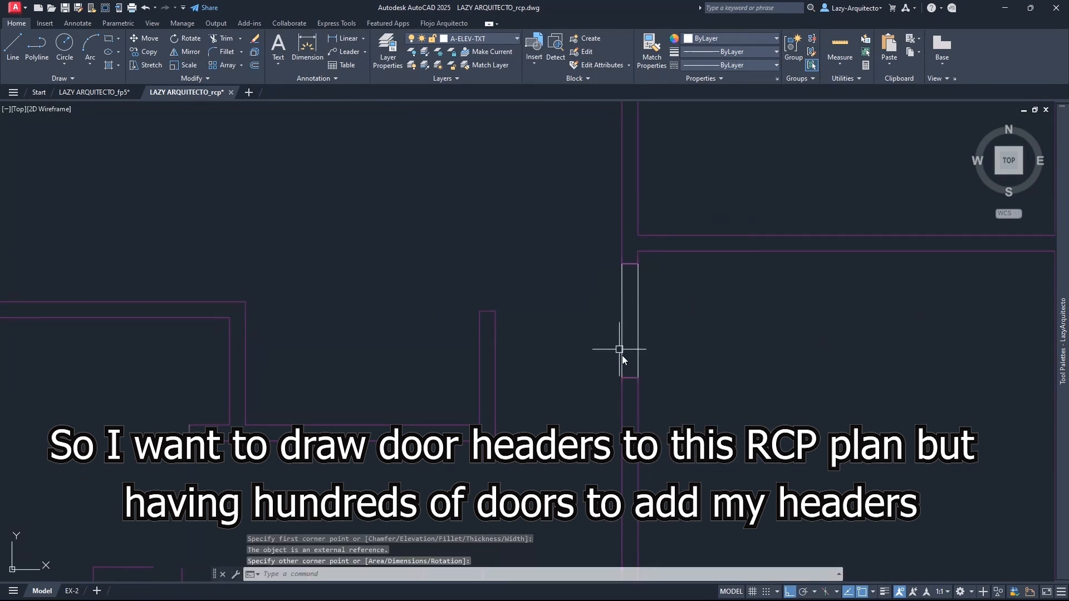
Step: Move from the RCP drawing to the fp5 floor plan tab, briefly returning to RCP
scroll("down", 3)
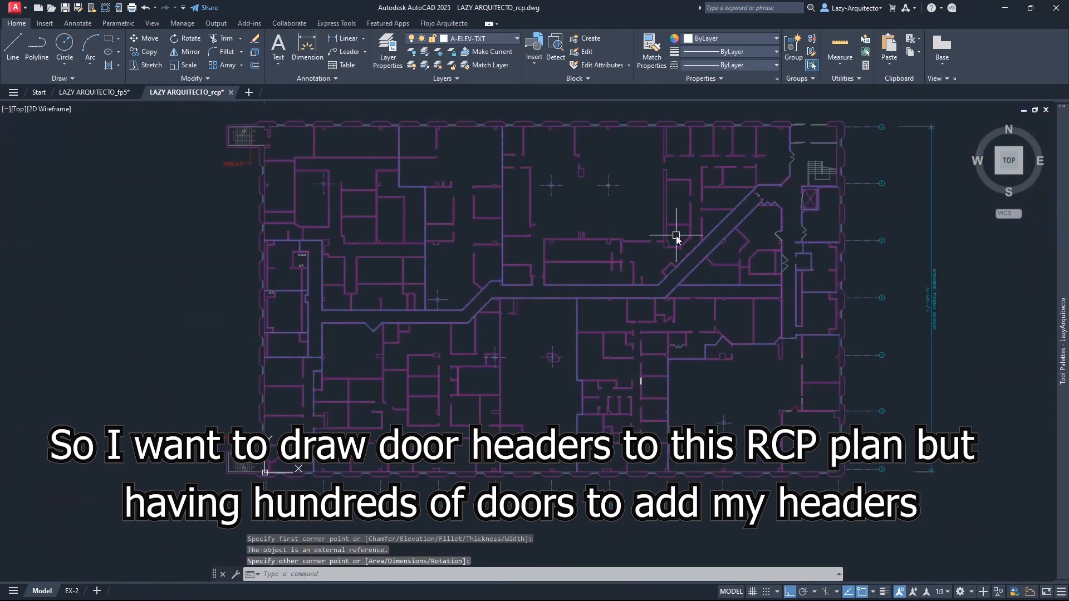
mouse_move(335, 251)
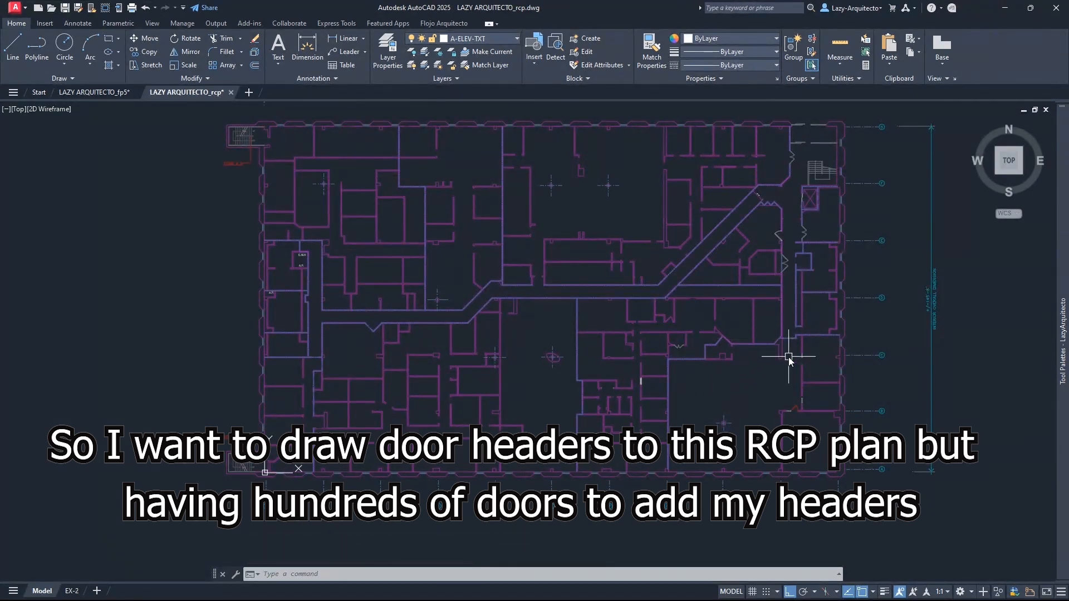
mouse_move(682, 326)
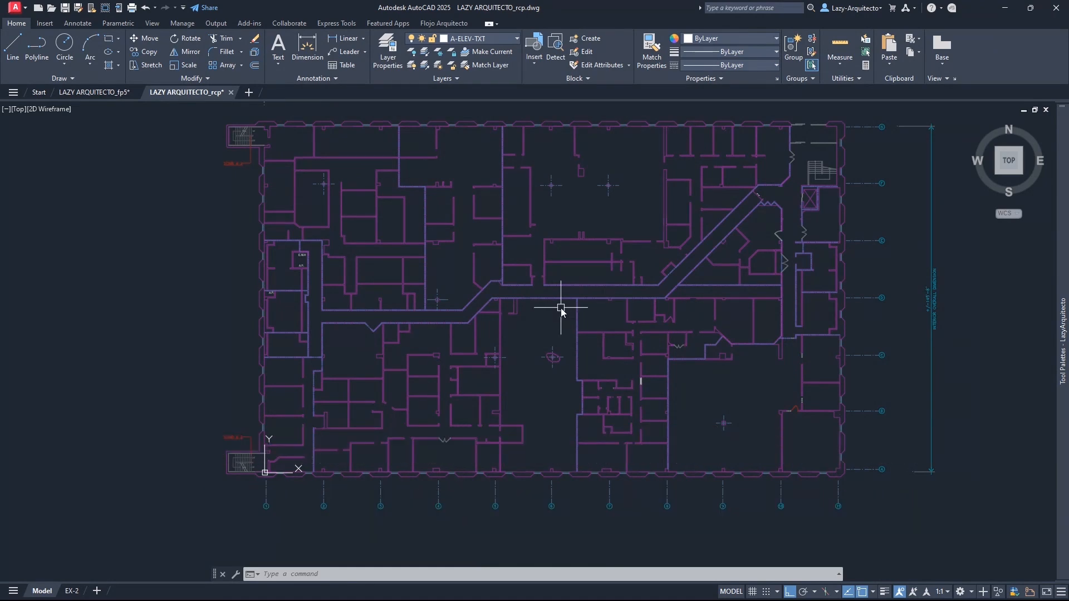
mouse_move(300, 192)
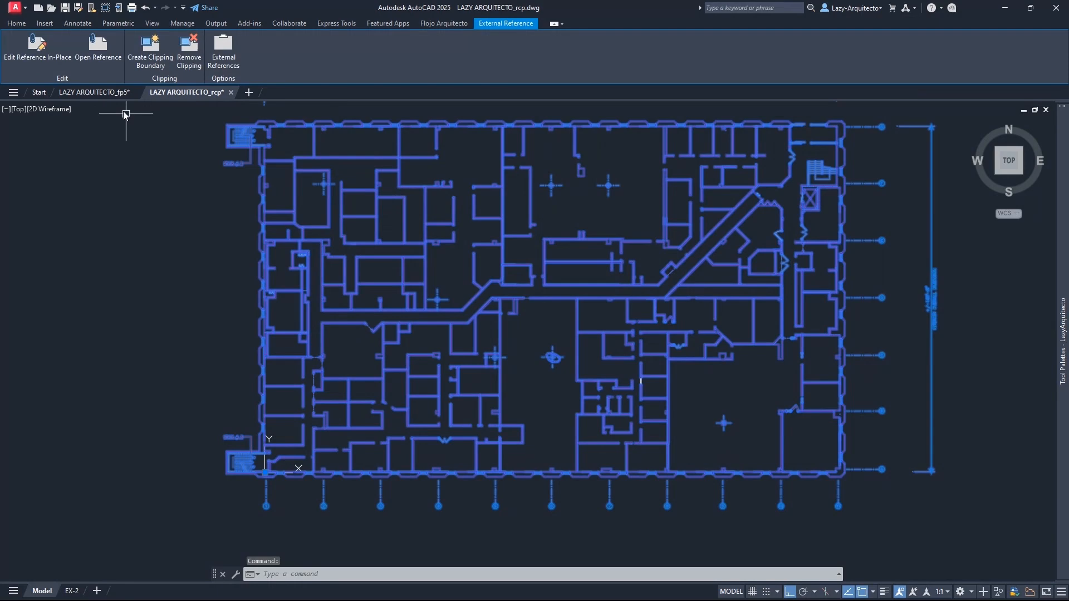
left_click(94, 92)
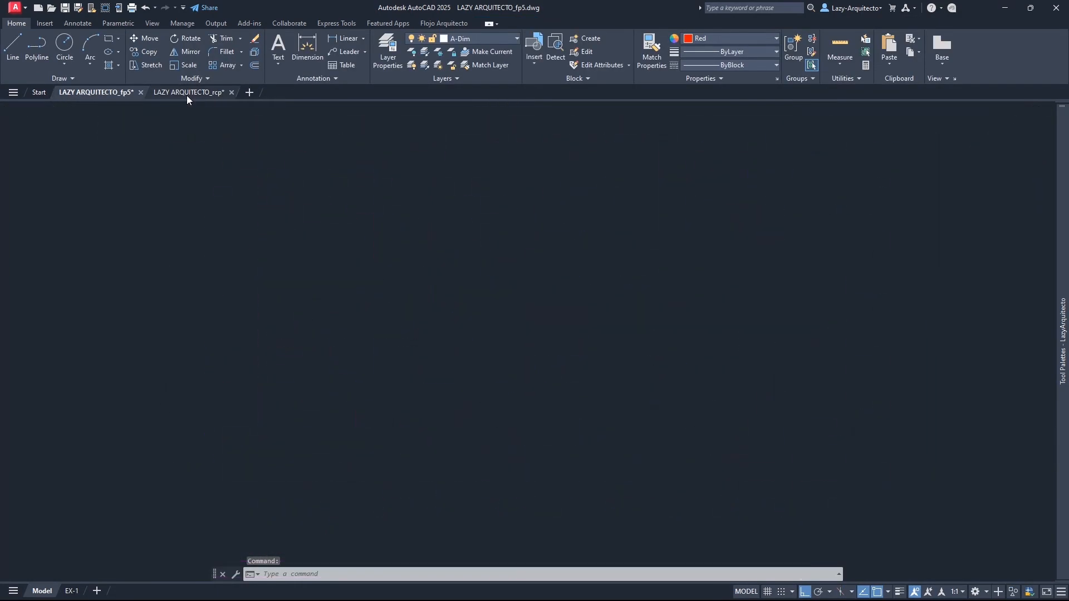
left_click(189, 92)
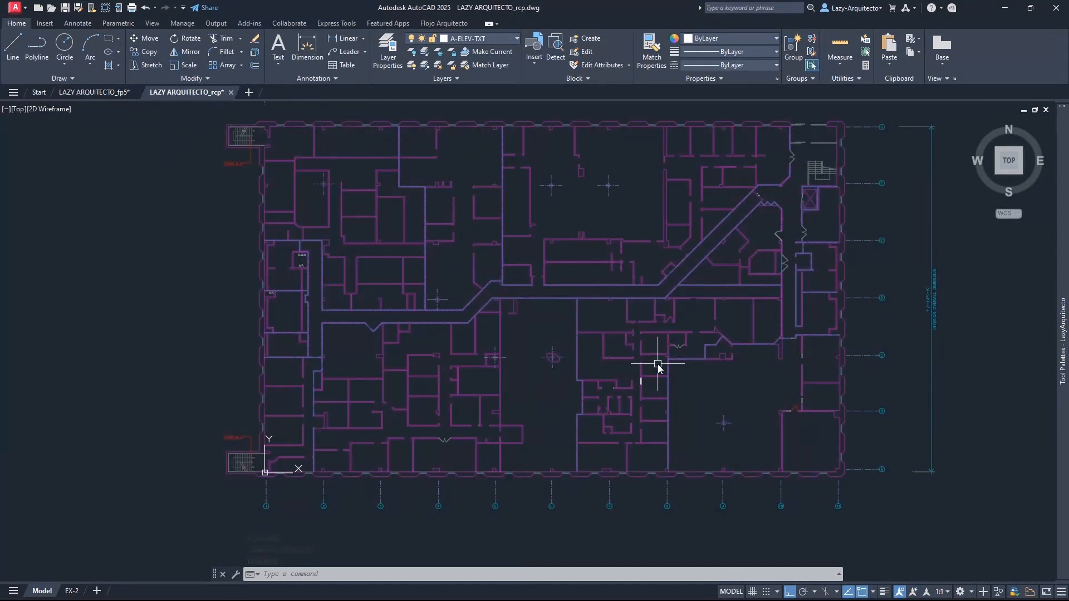
mouse_move(647, 388)
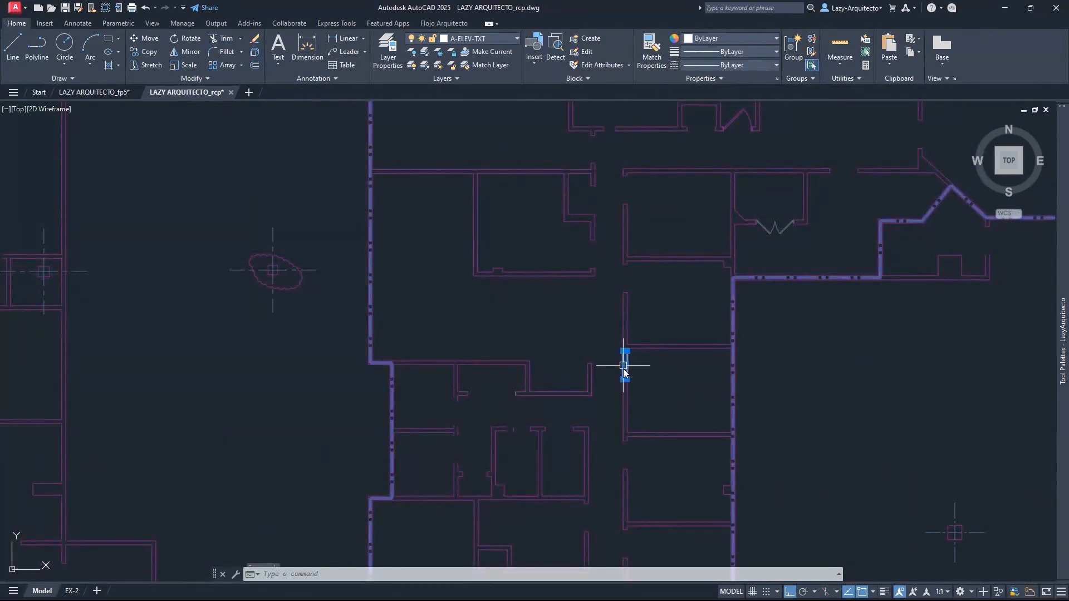
left_click(89, 92)
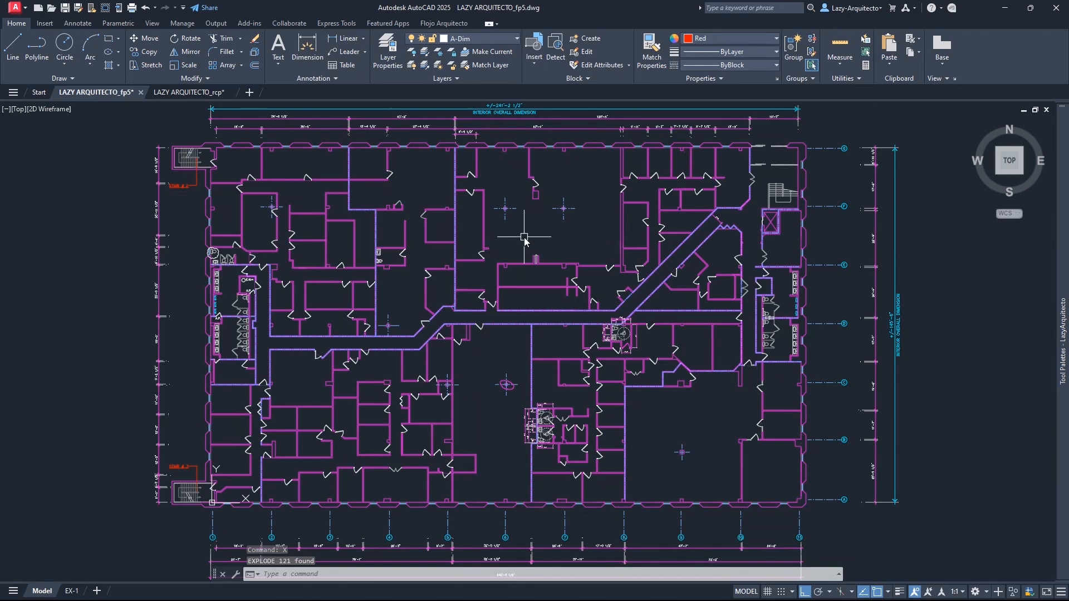
mouse_move(670, 464)
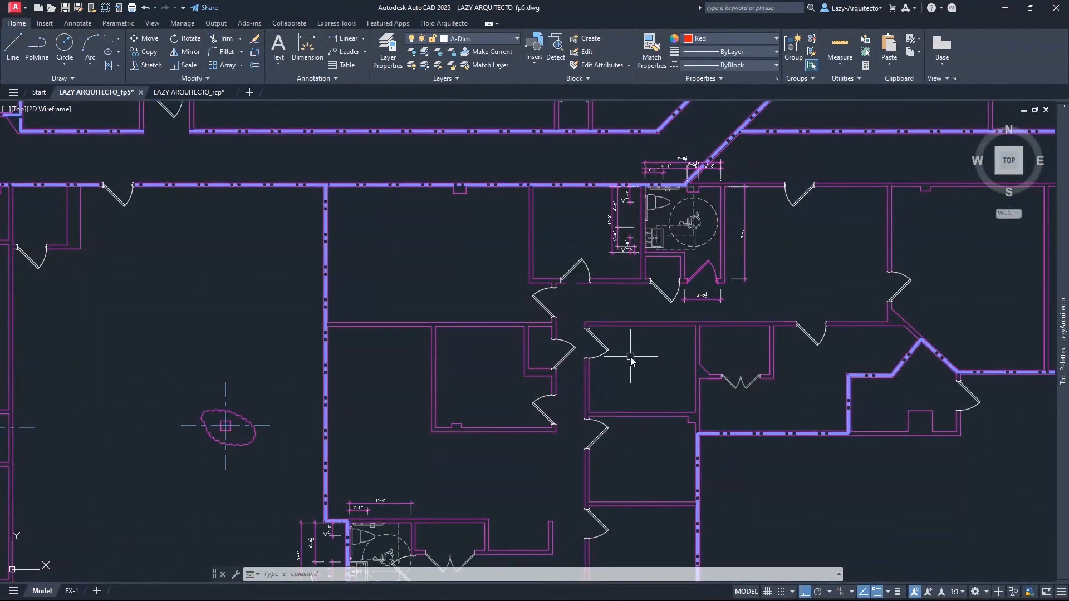
mouse_move(637, 370)
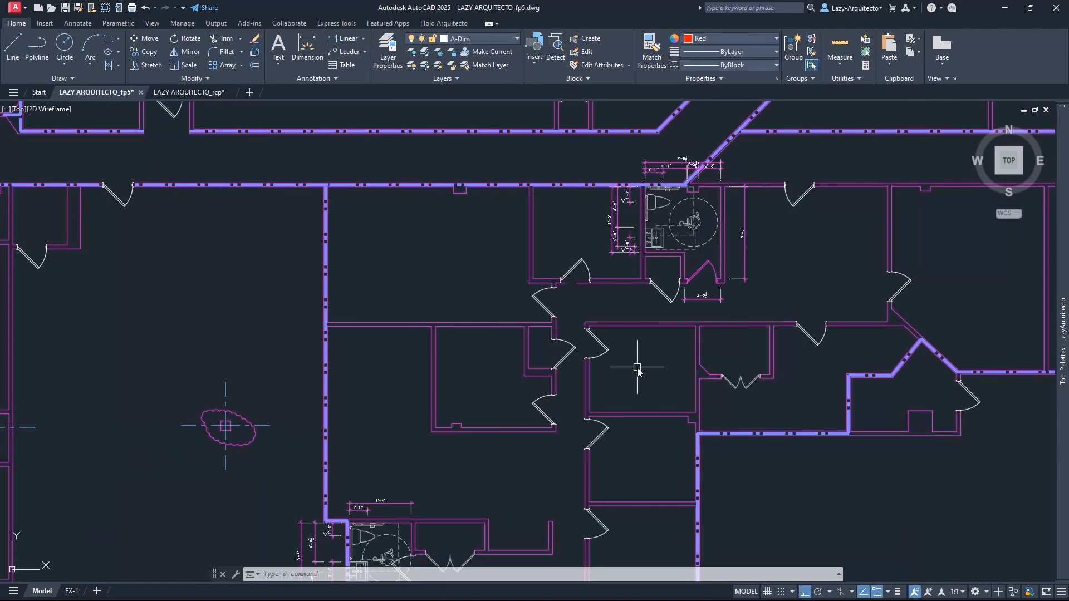
mouse_move(618, 364)
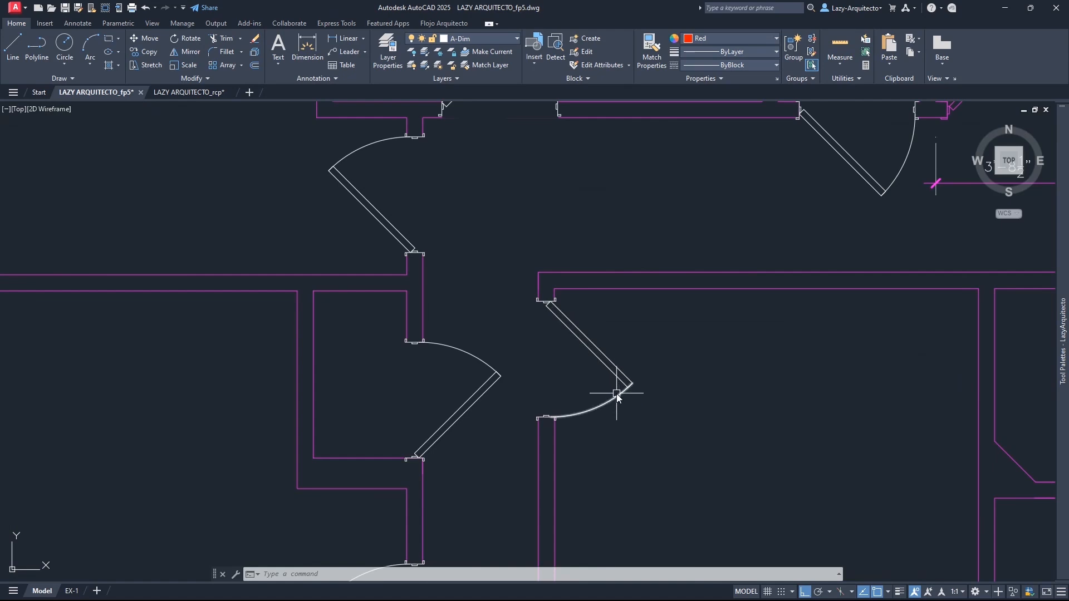
left_click(614, 394)
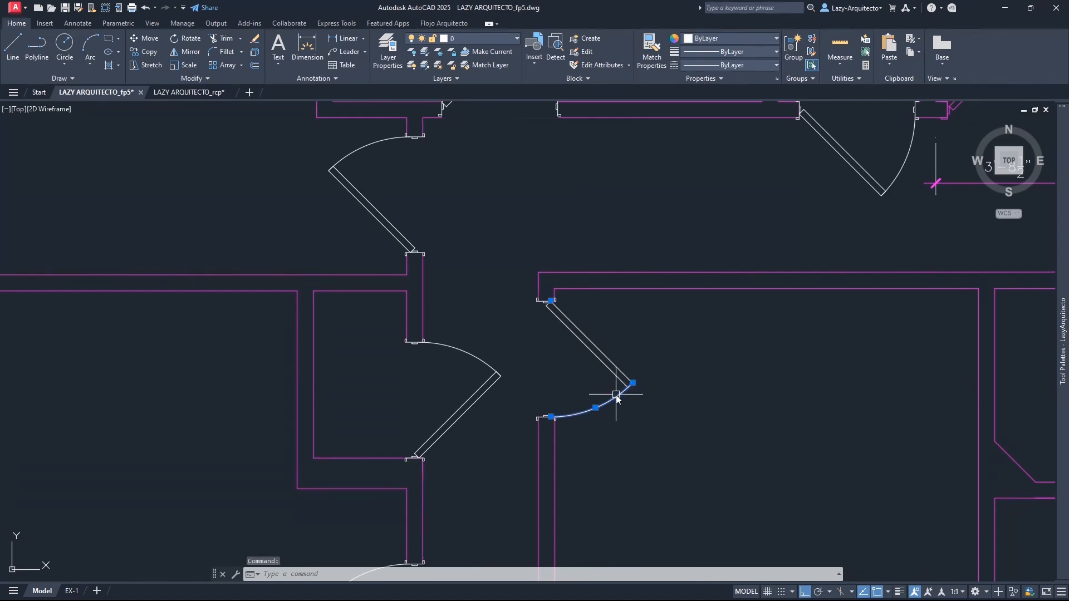
mouse_move(617, 398)
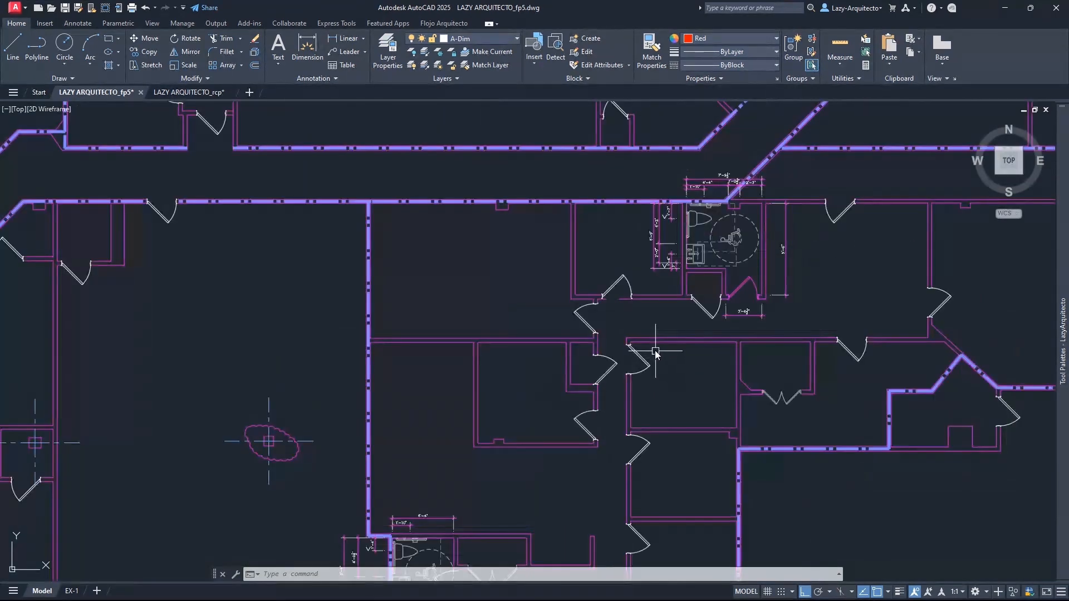
scroll("down", 3)
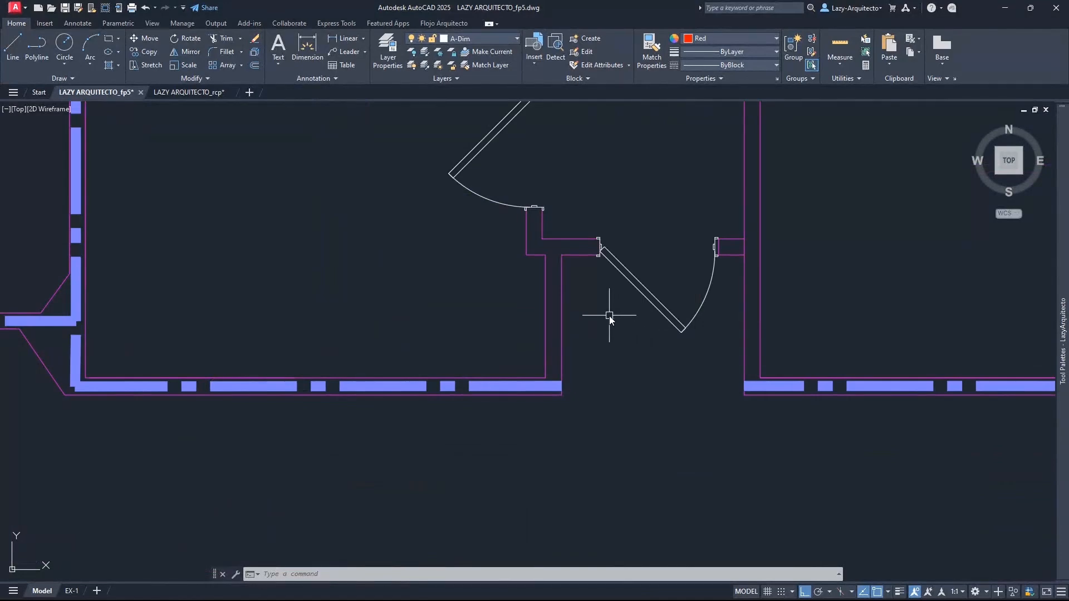
scroll("down", 3)
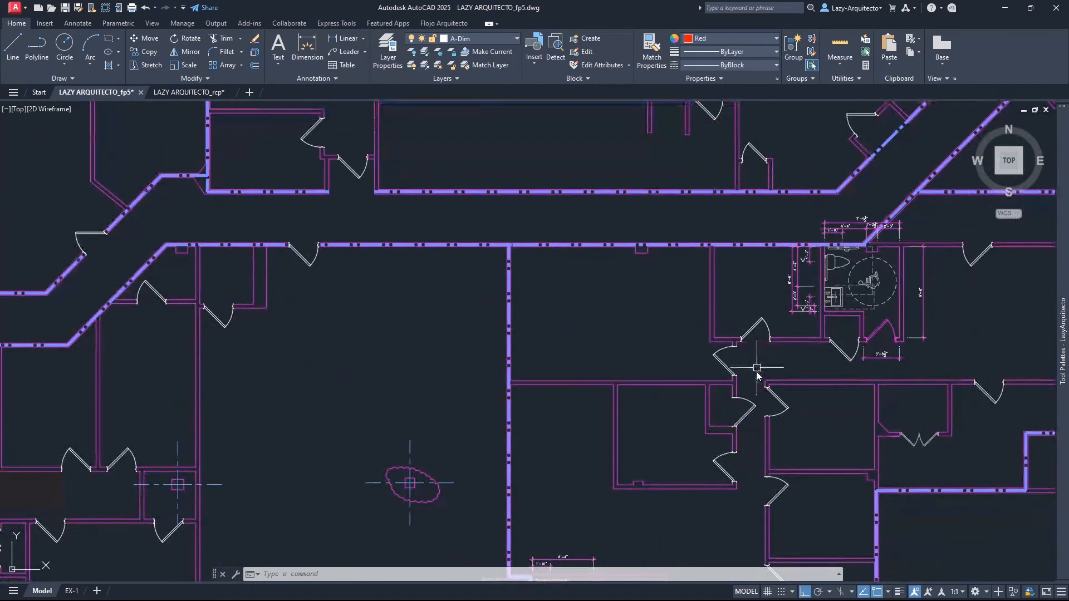
mouse_move(818, 403)
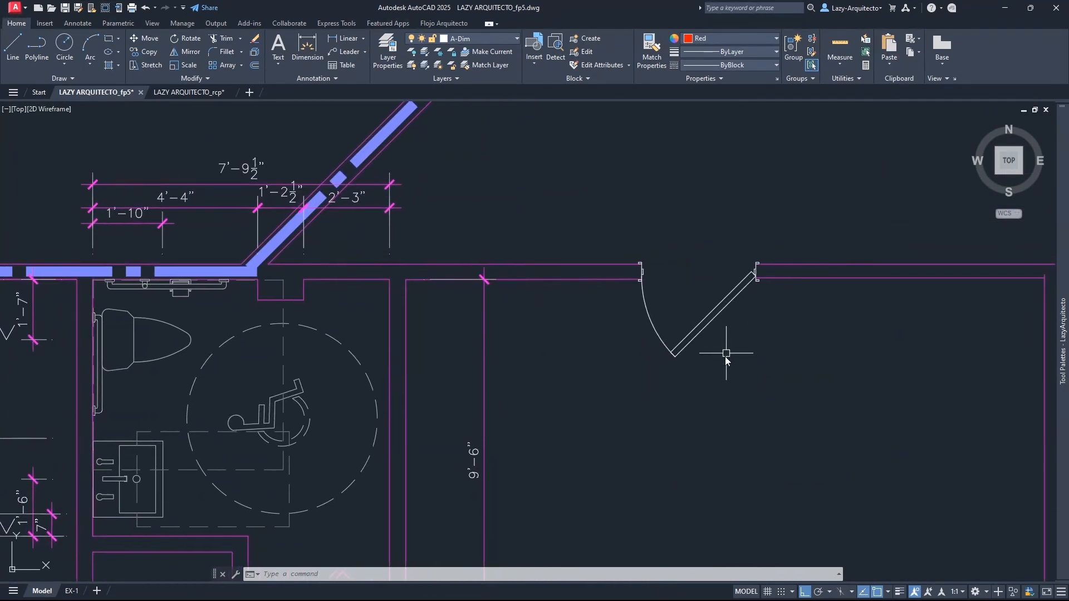
mouse_move(639, 370)
type("BC")
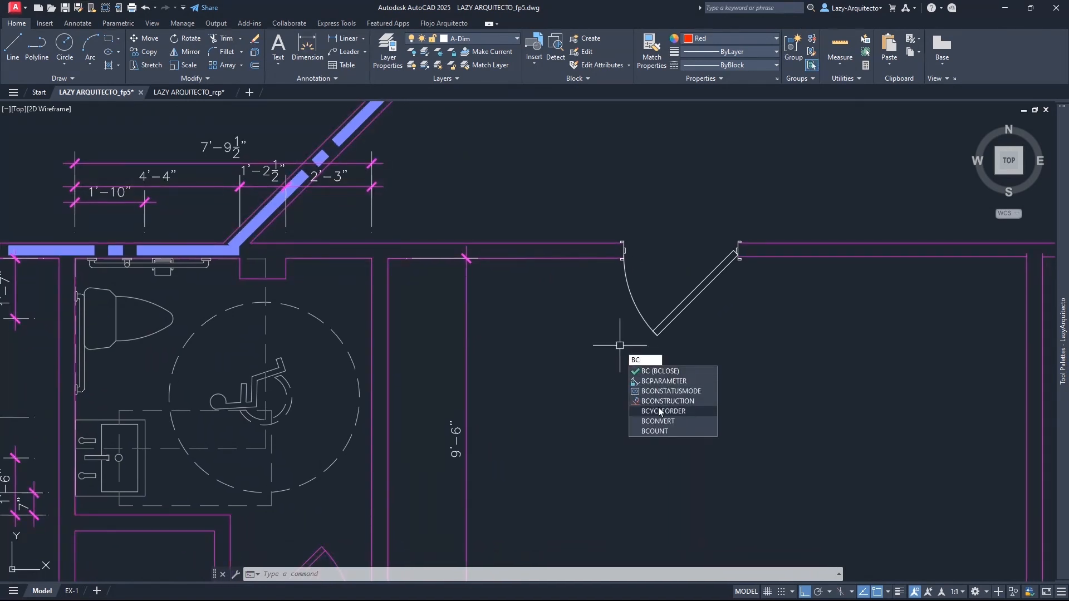
Step: Run BCONVERT on one exploded door's arc and leaf lines, finding 116 matching instances
left_click(658, 420)
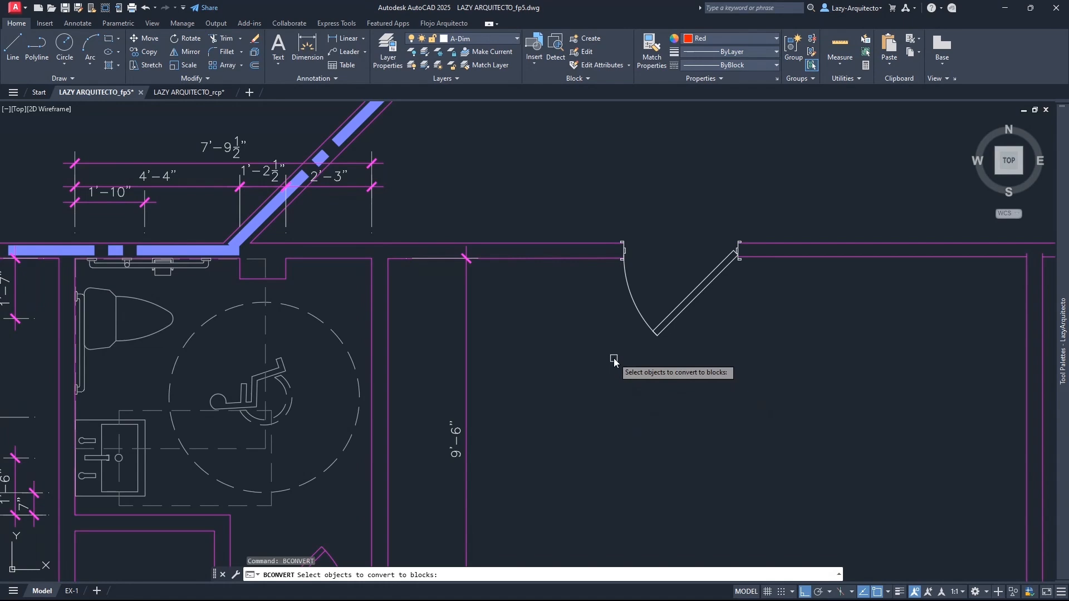
mouse_move(607, 359)
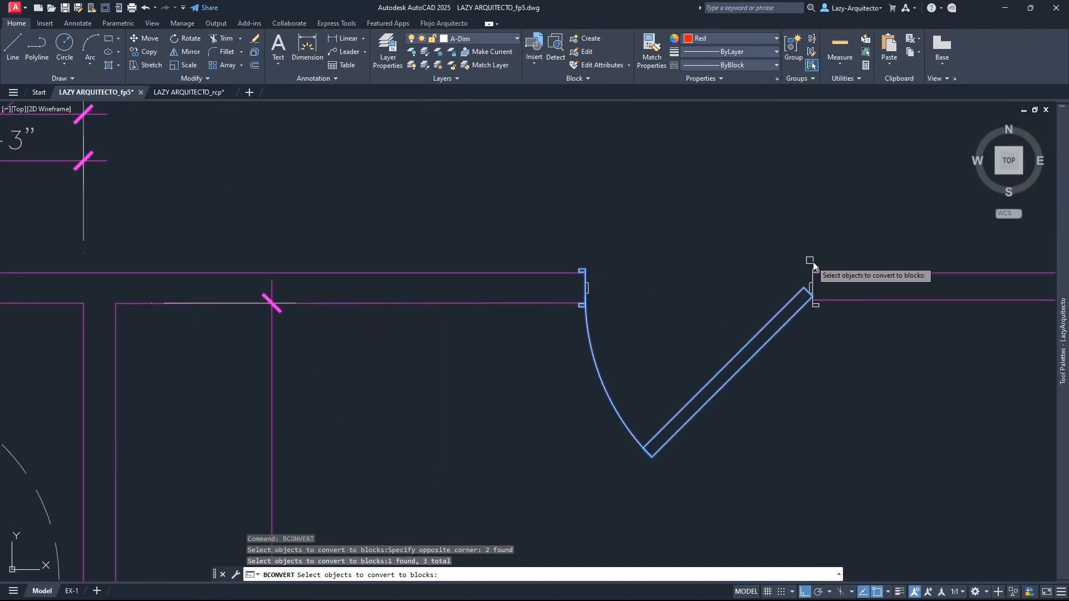
left_click(812, 290)
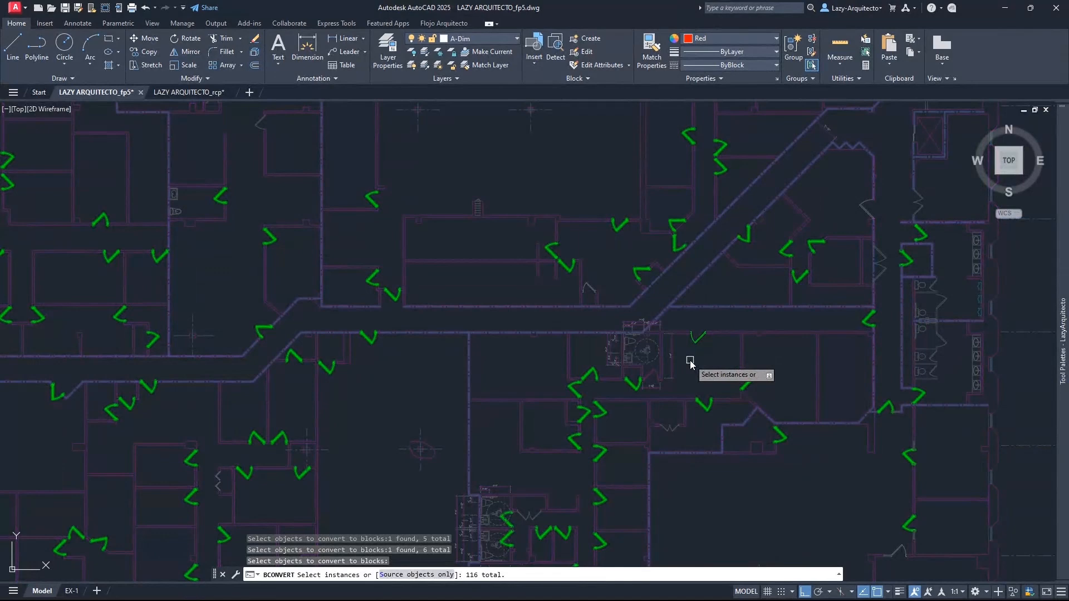
mouse_move(725, 211)
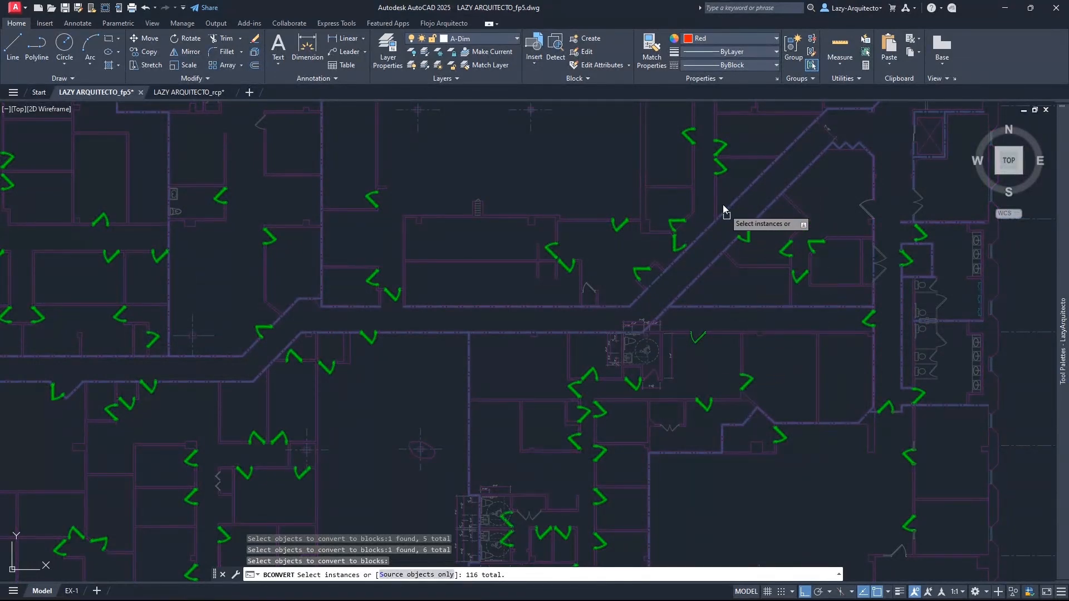
mouse_move(708, 488)
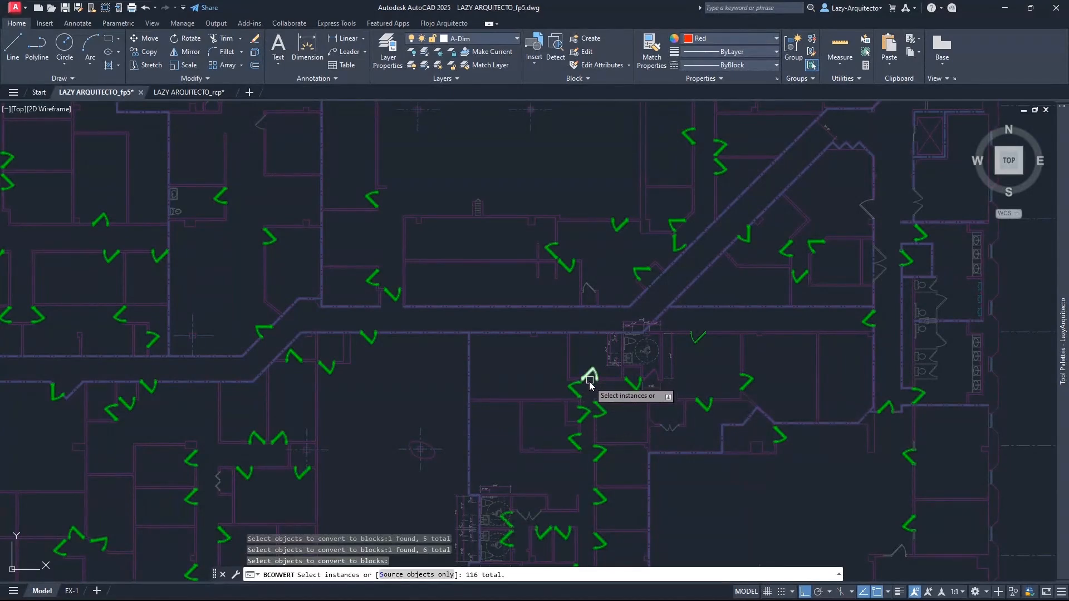
mouse_move(579, 394)
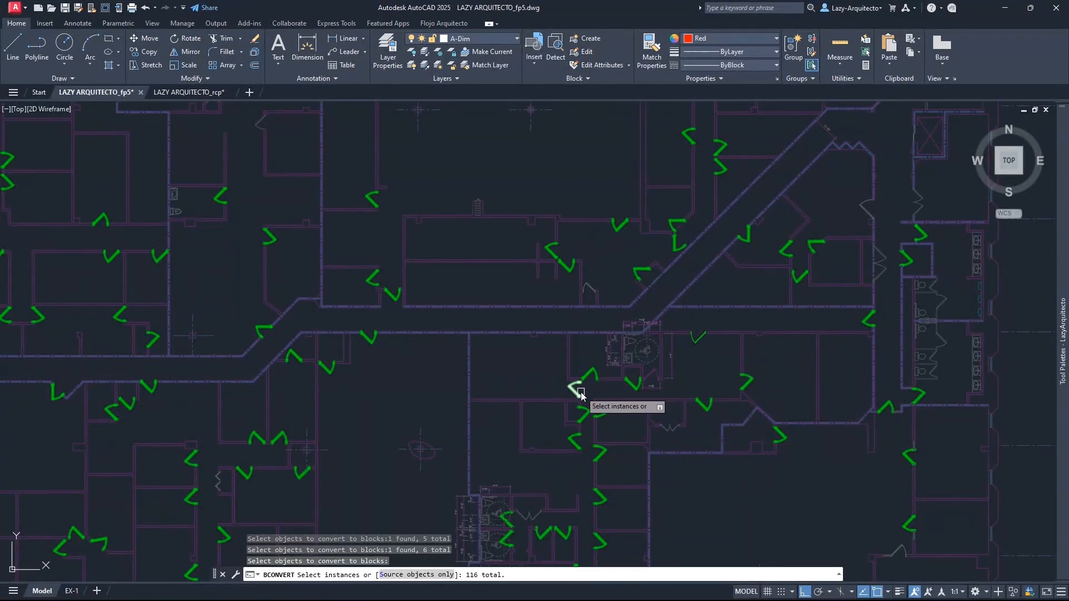
mouse_move(704, 372)
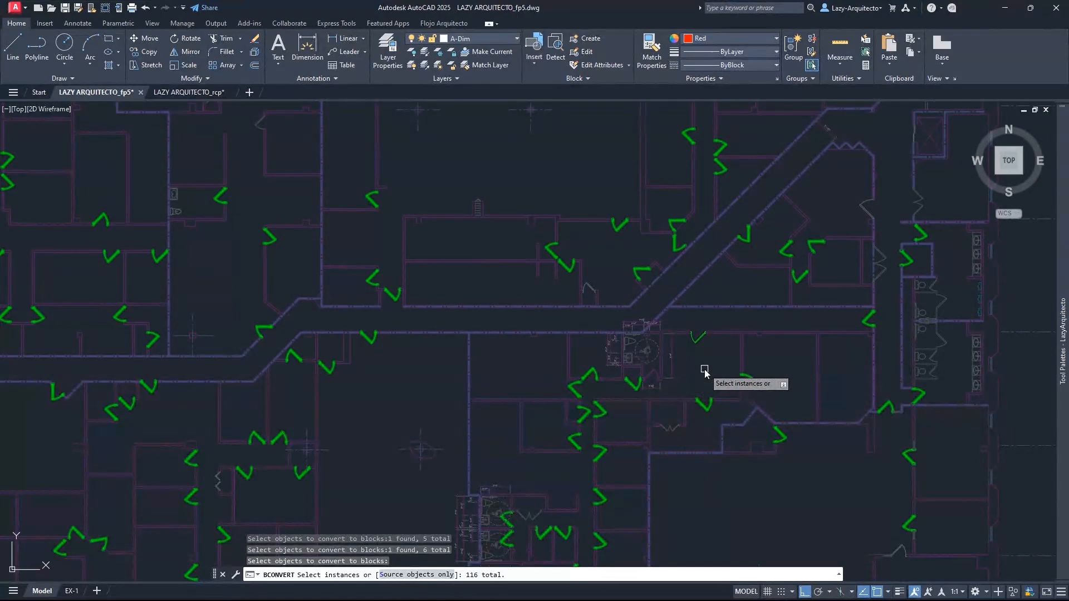
mouse_move(709, 362)
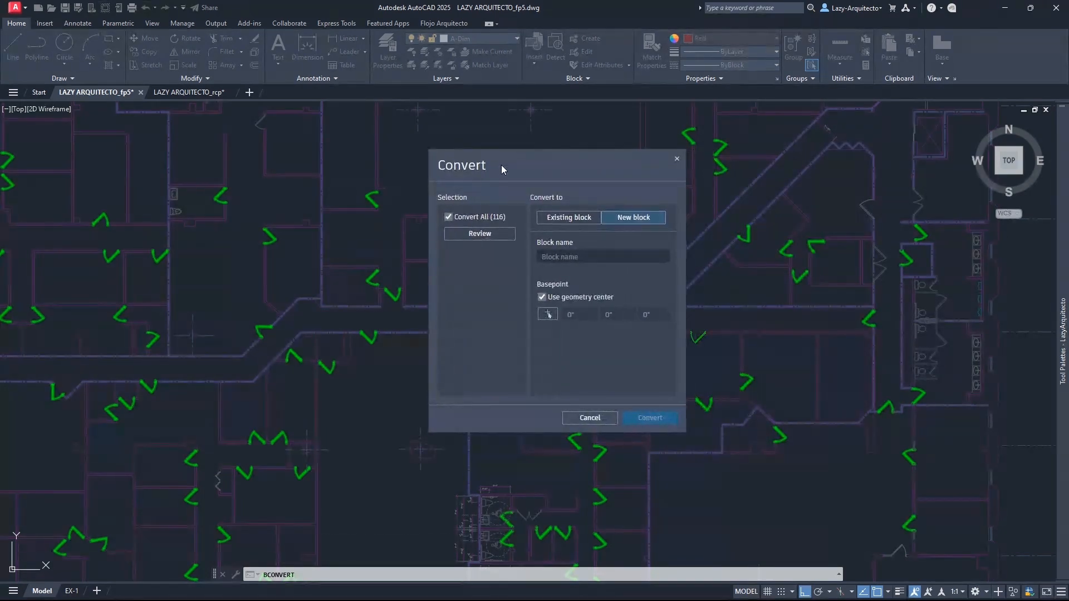
mouse_move(608, 233)
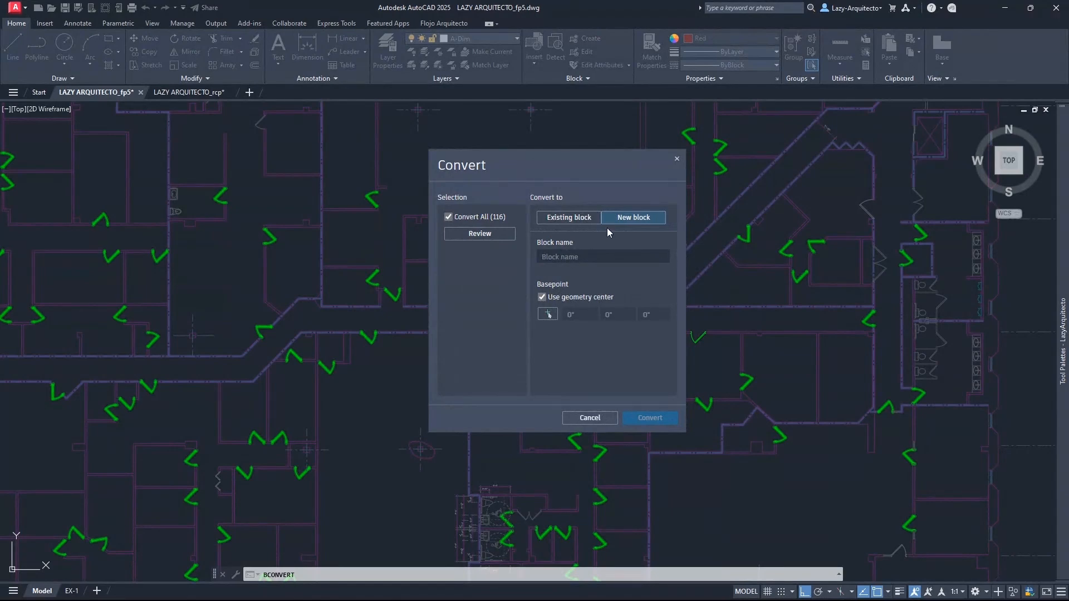
Step: Name the new converted block HEADER and start picking its base point
left_click(601, 257)
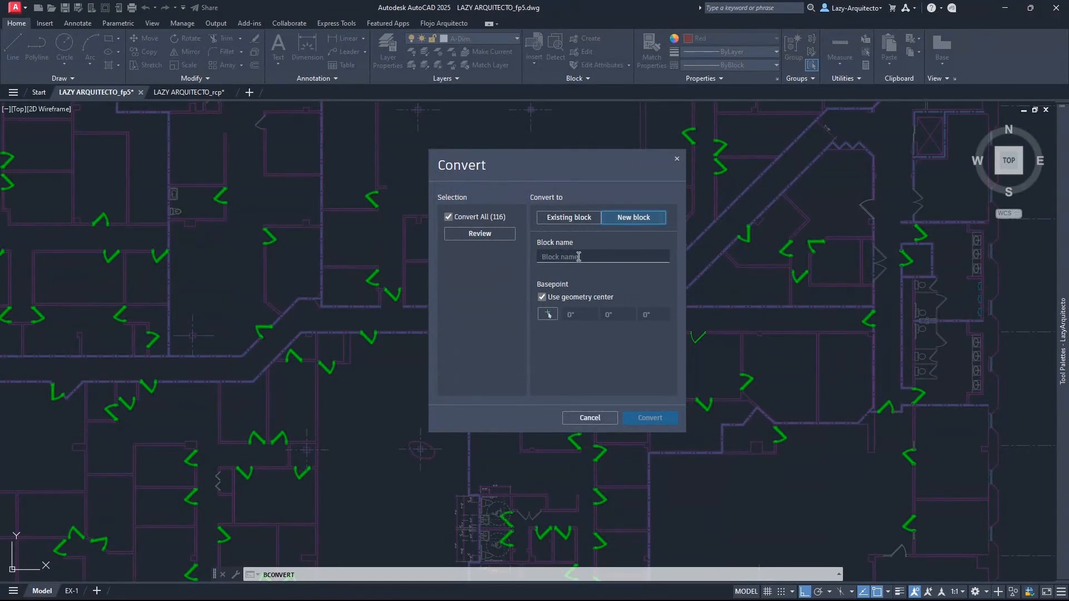
type("hea")
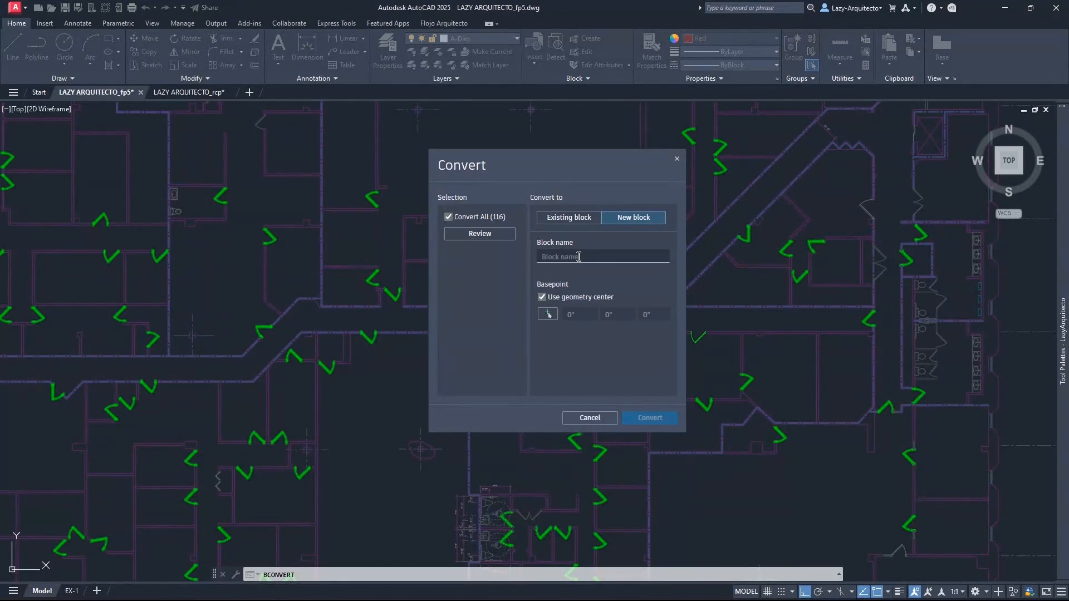
type("HEADER")
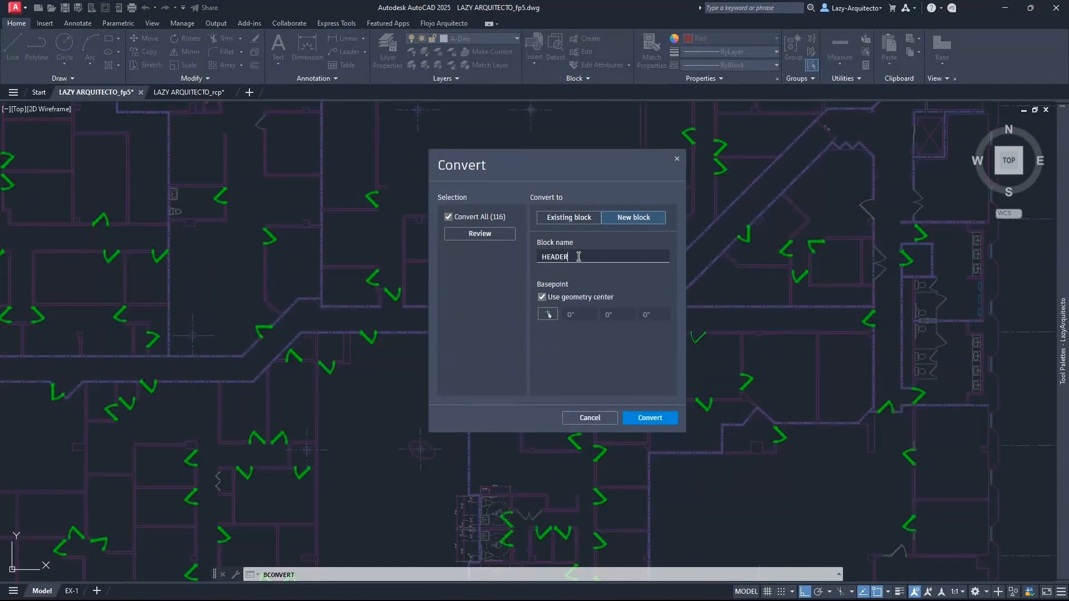
mouse_move(573, 258)
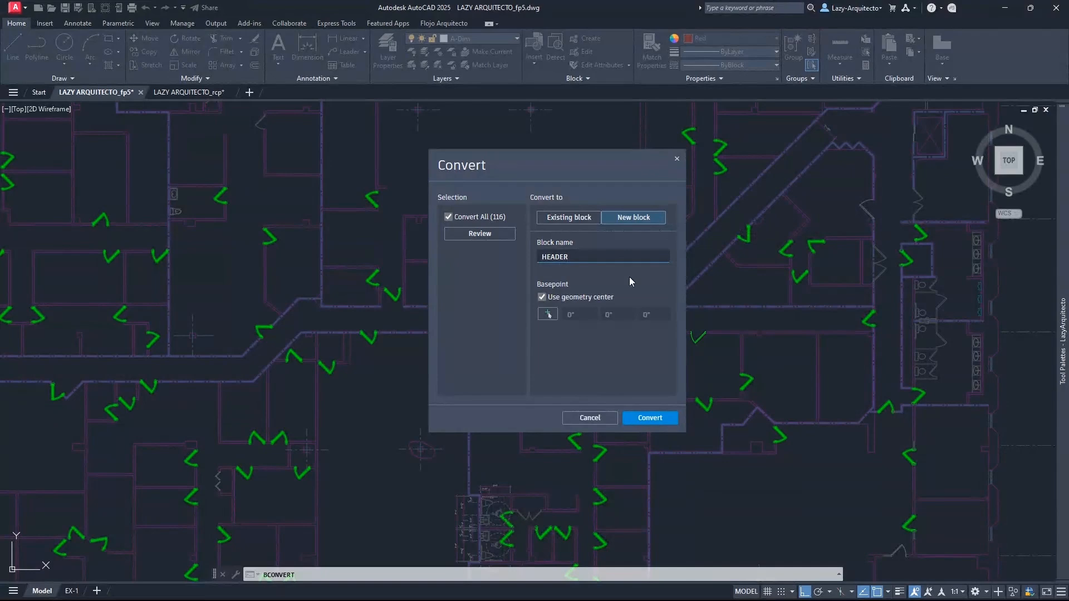
left_click(602, 257)
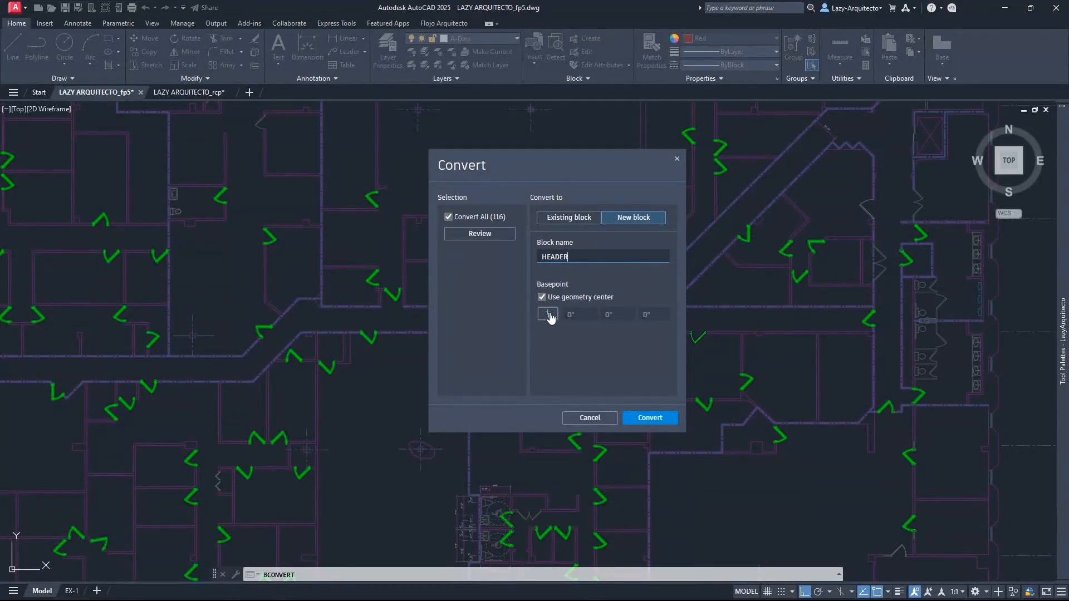
left_click(649, 417)
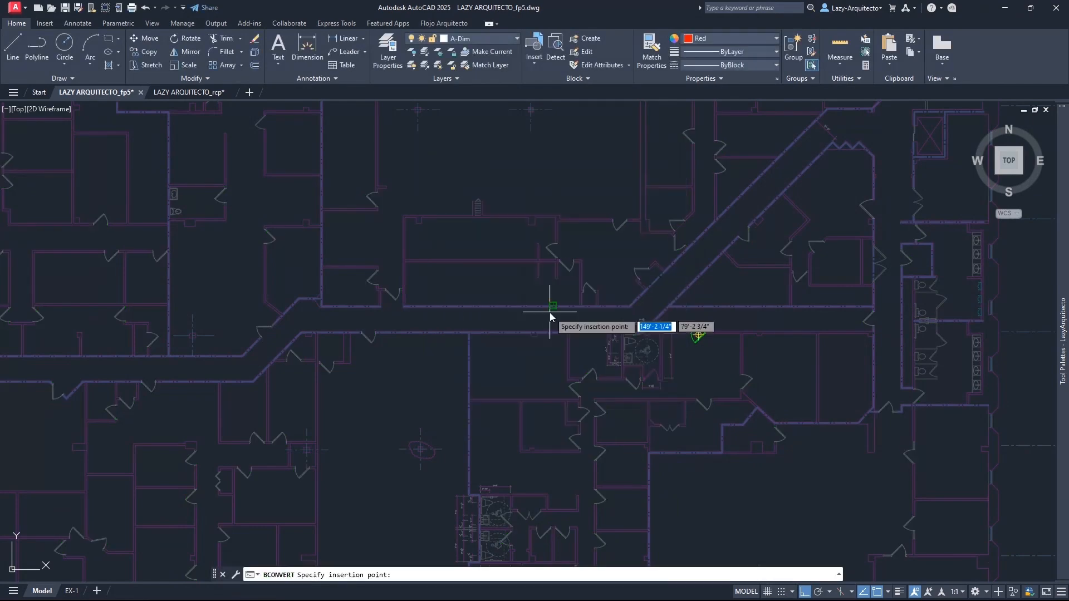
mouse_move(683, 347)
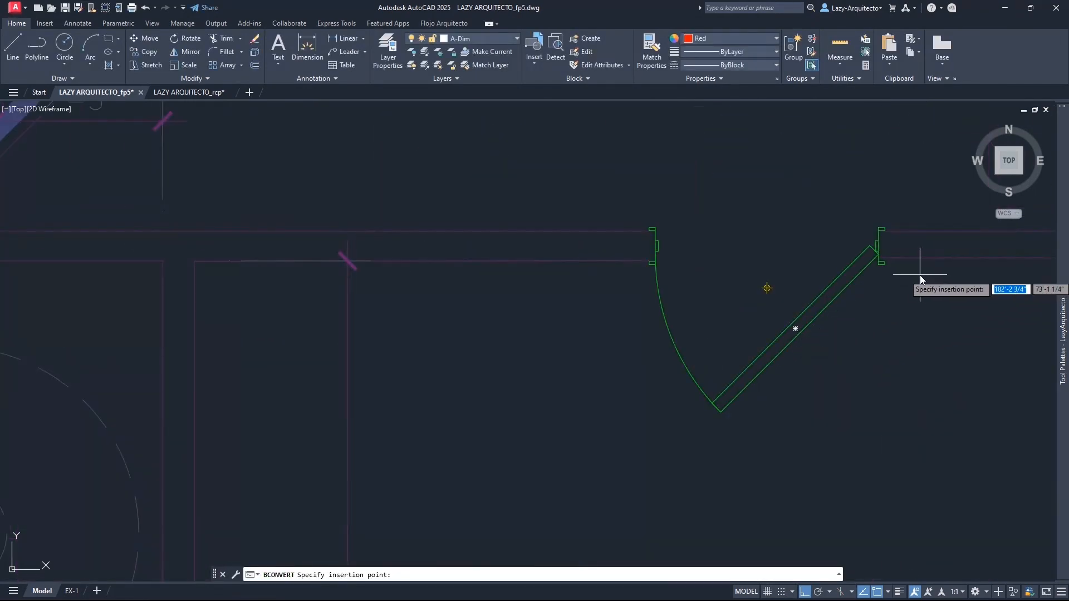
mouse_move(589, 333)
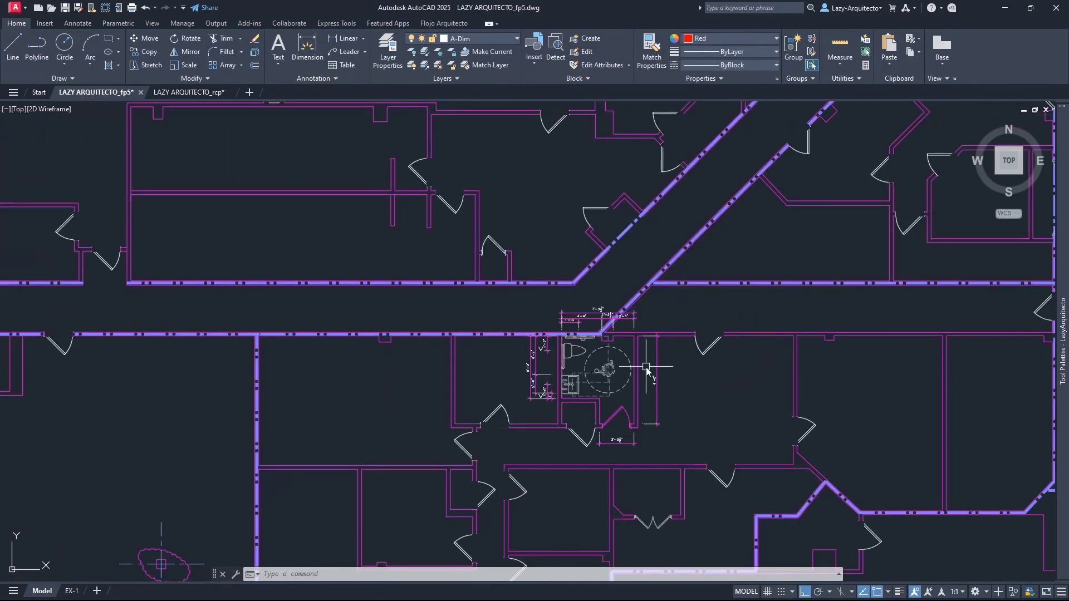
mouse_move(673, 369)
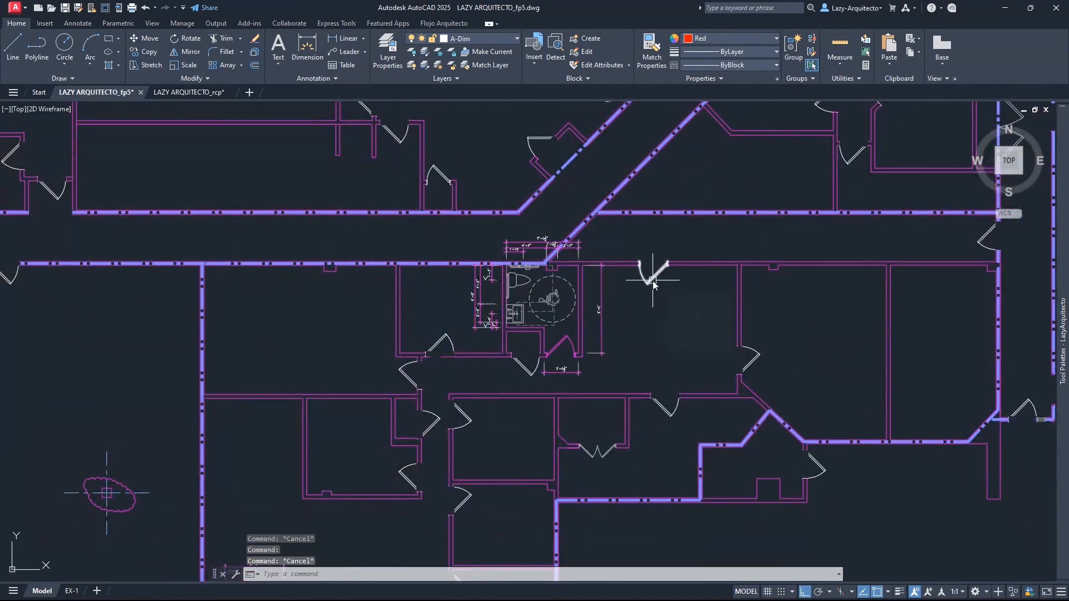
Step: Select all 116 HEADER door blocks using Select Similar on one door
right_click(654, 281)
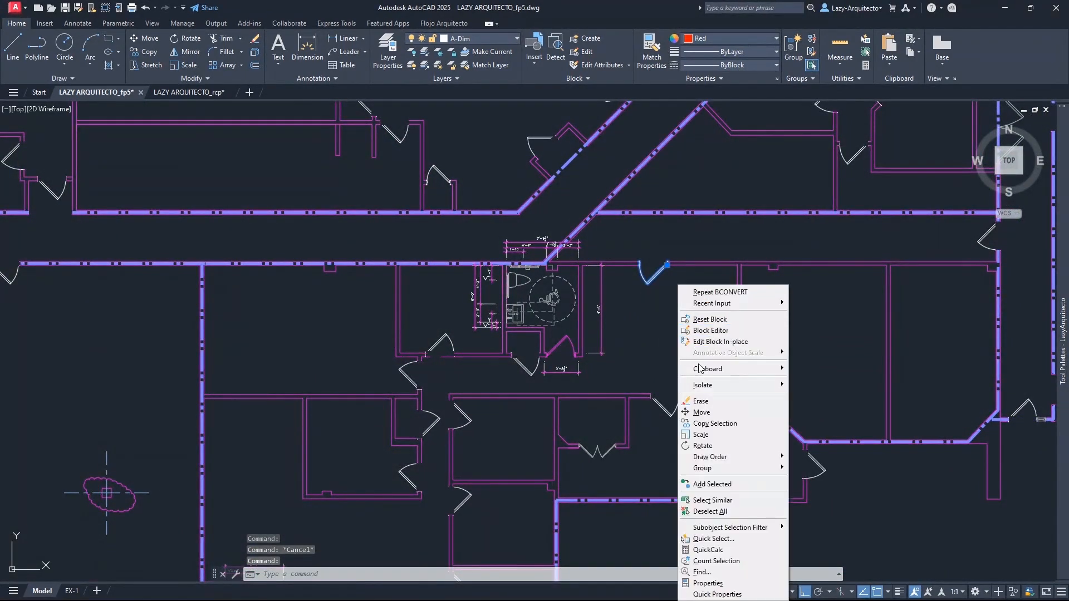
mouse_move(713, 500)
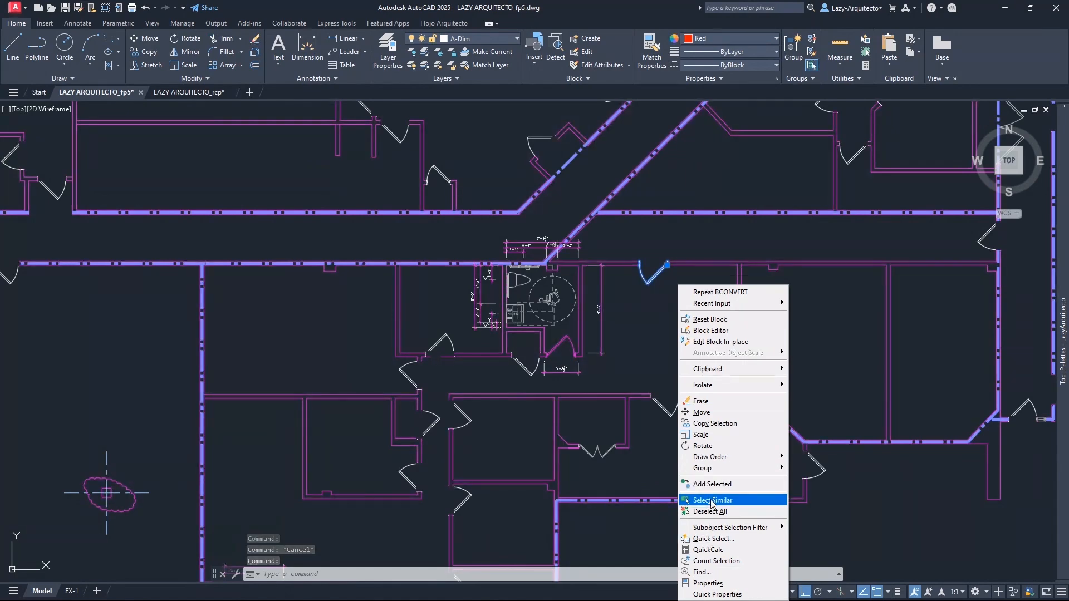
left_click(711, 500)
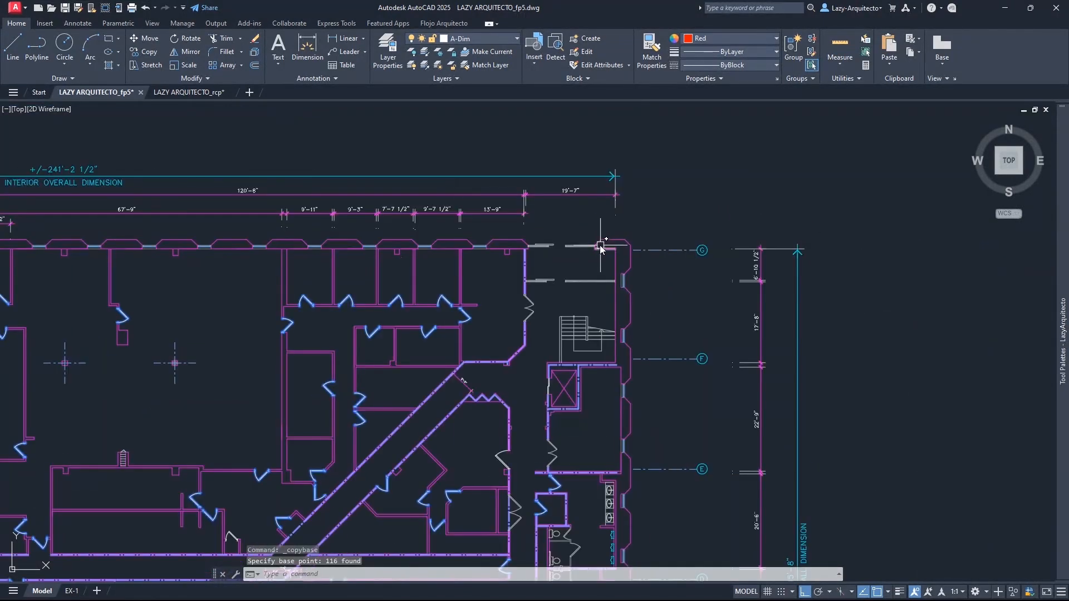
mouse_move(187, 93)
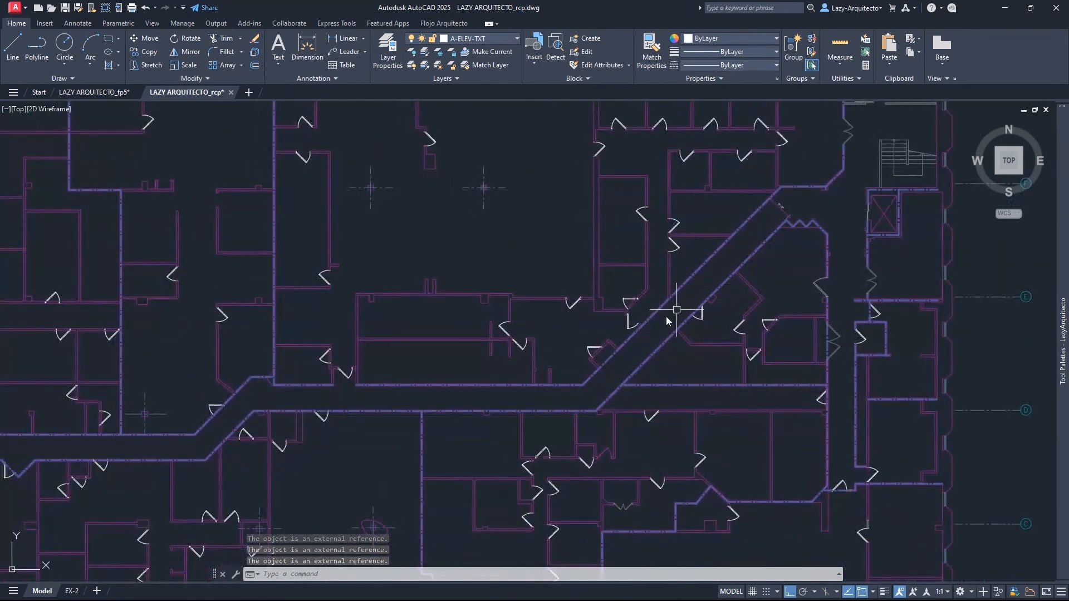
Step: Zoom to a pasted door in the RCP and begin editing the HEADER block in place
left_click_drag(667, 321, 748, 332)
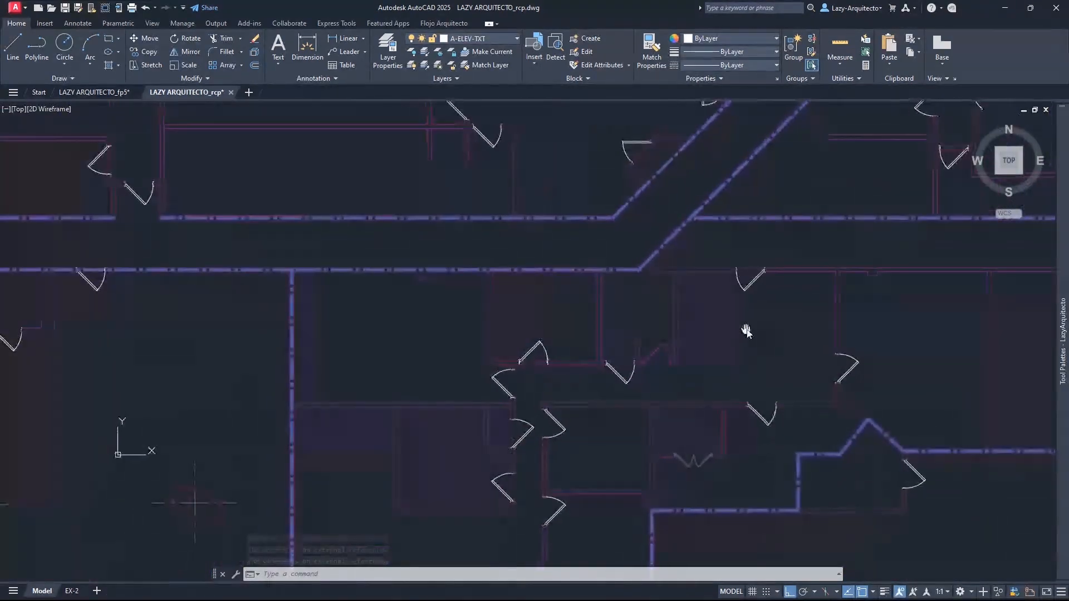
left_click_drag(746, 333, 627, 264)
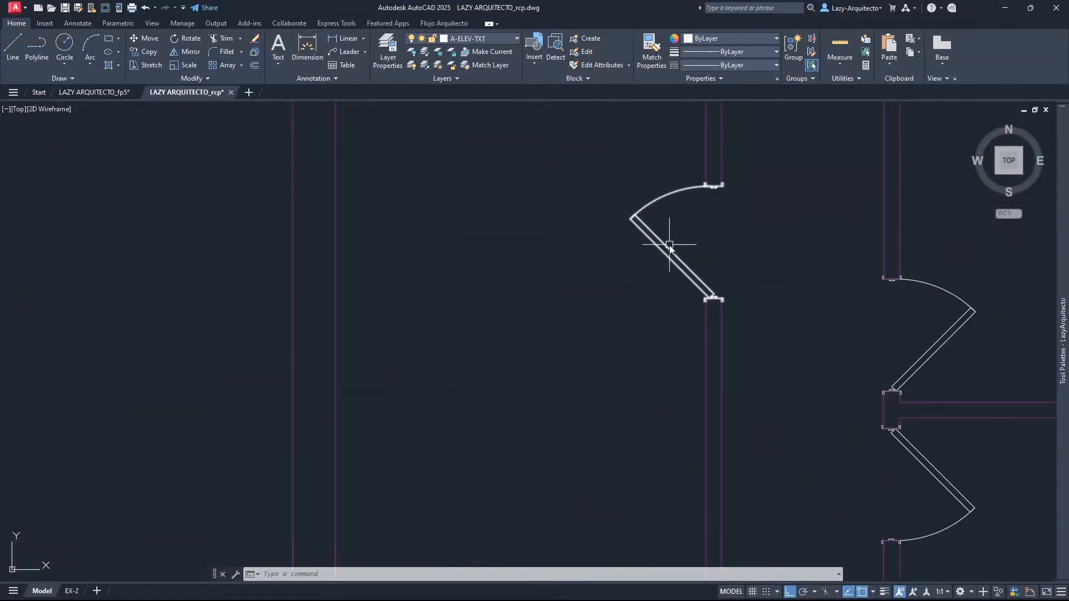
right_click(671, 249)
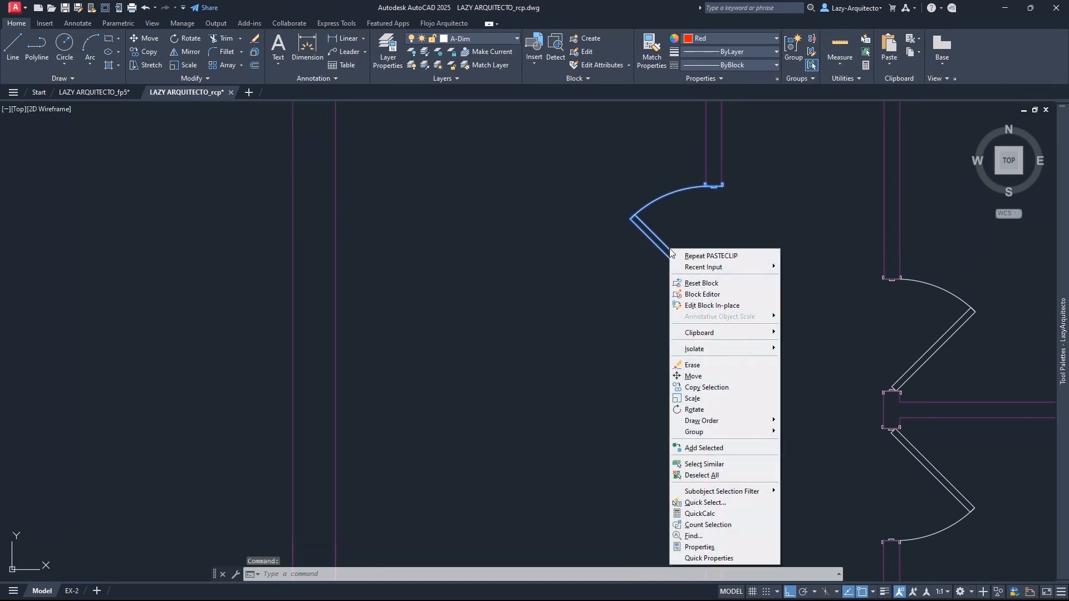
mouse_move(712, 305)
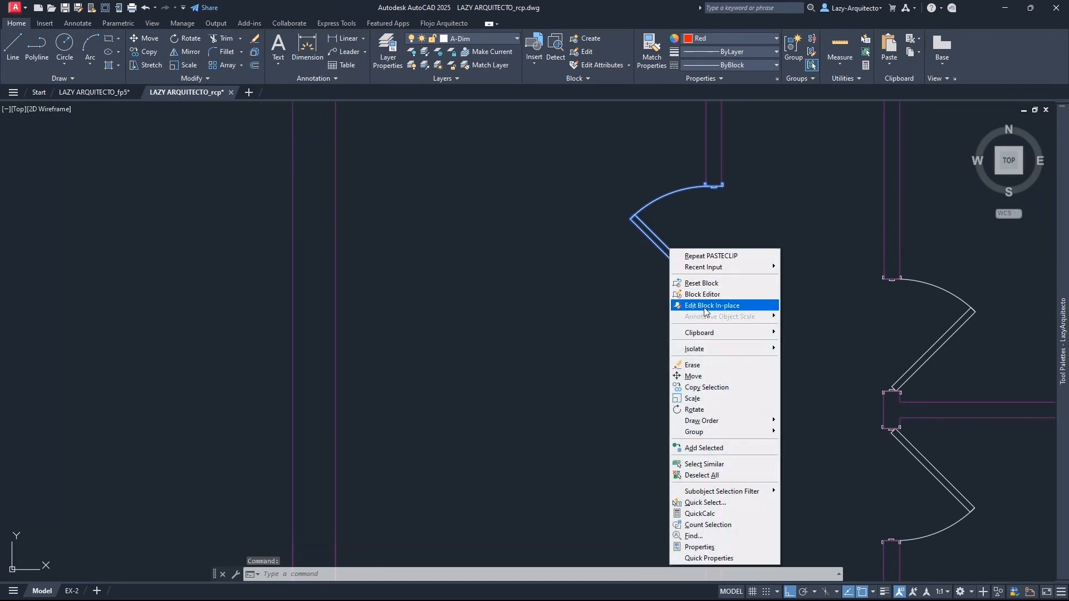
left_click(711, 305)
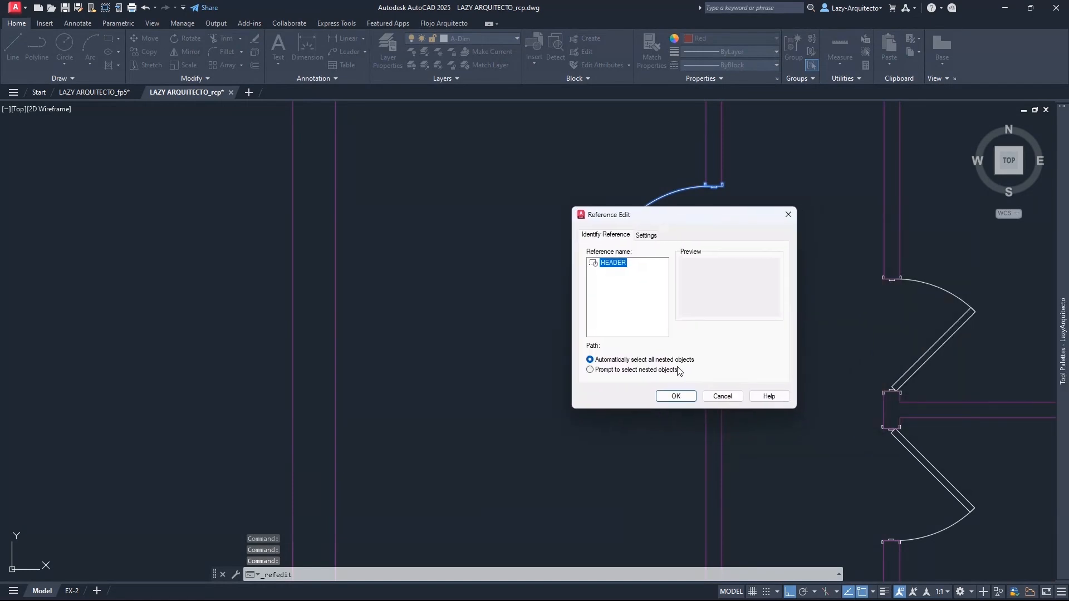
left_click(676, 396)
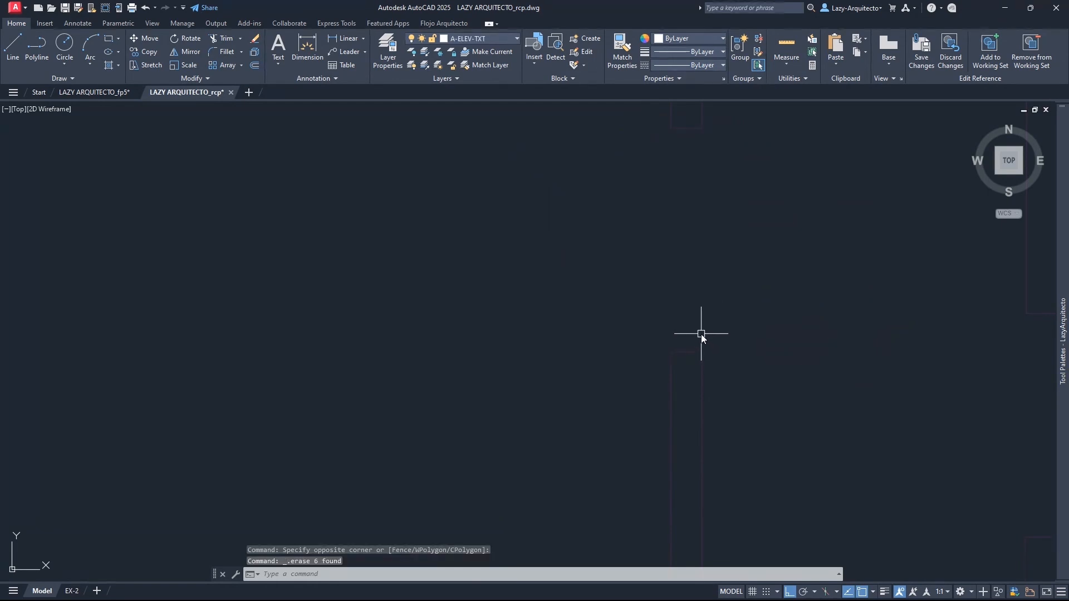
Step: Draw a header rectangle across the wall opening and save the HEADER block changes
type("REC")
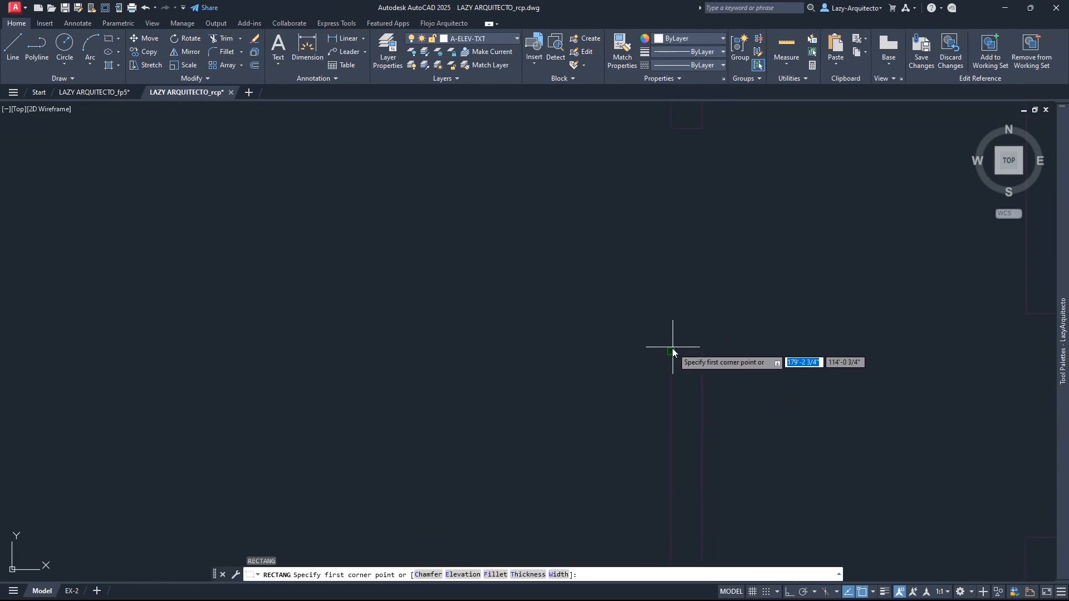
mouse_move(671, 352)
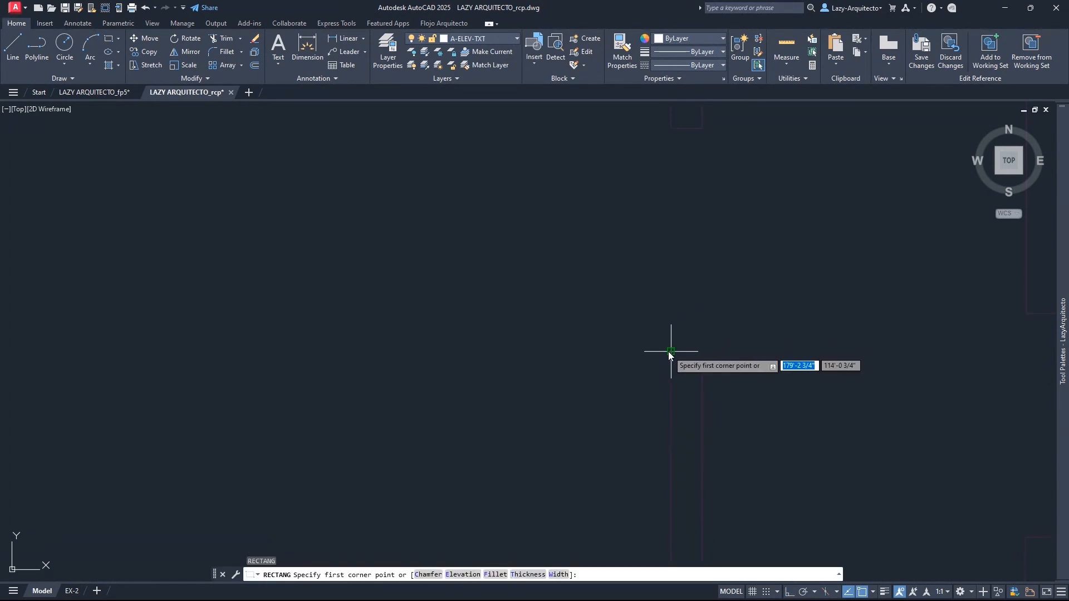
left_click(671, 350)
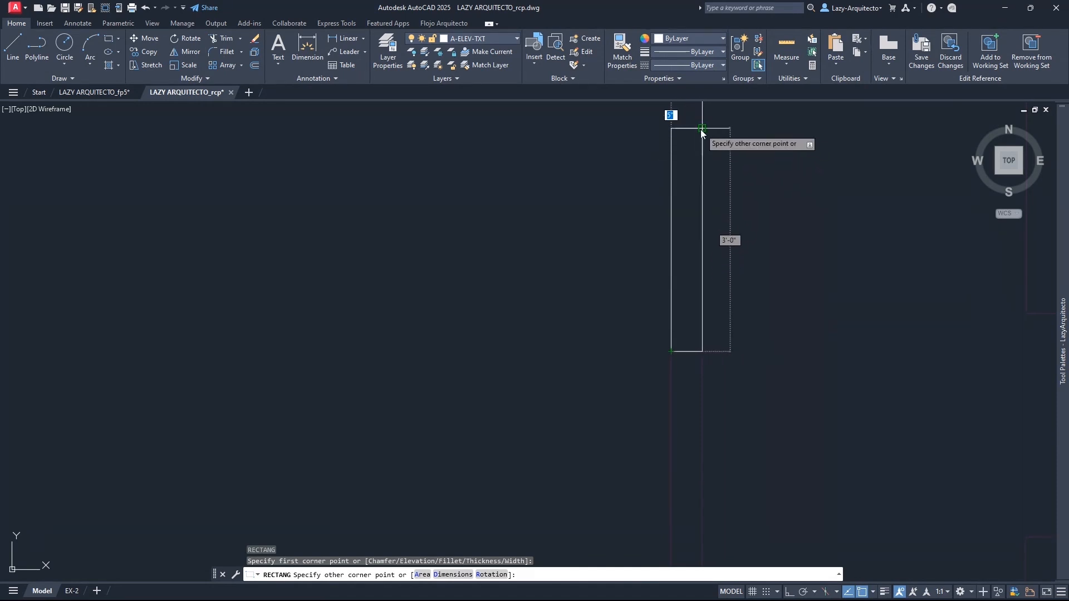
left_click(703, 129)
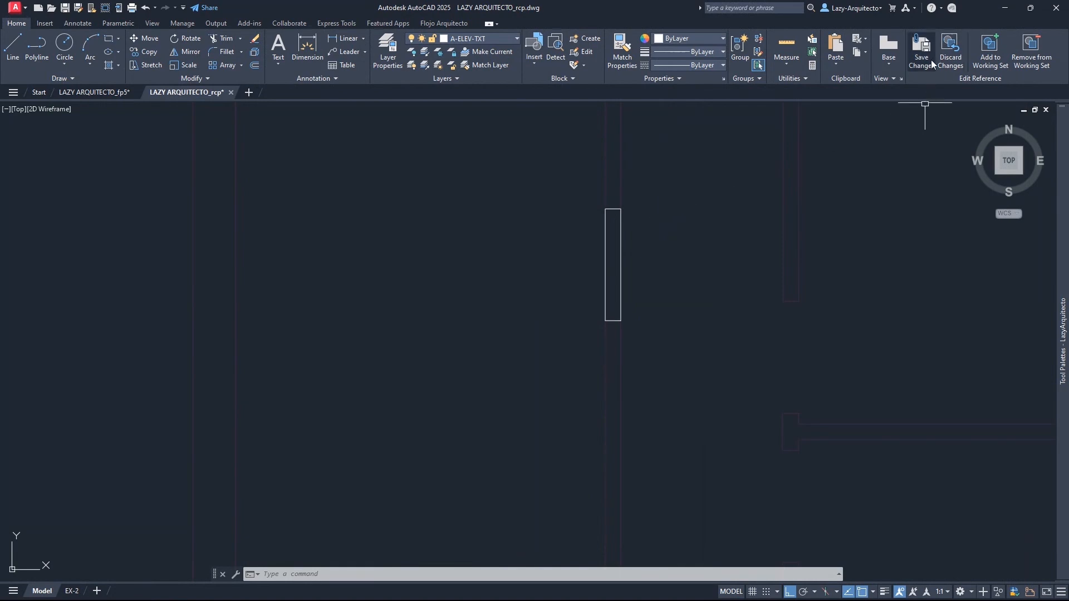
left_click(921, 48)
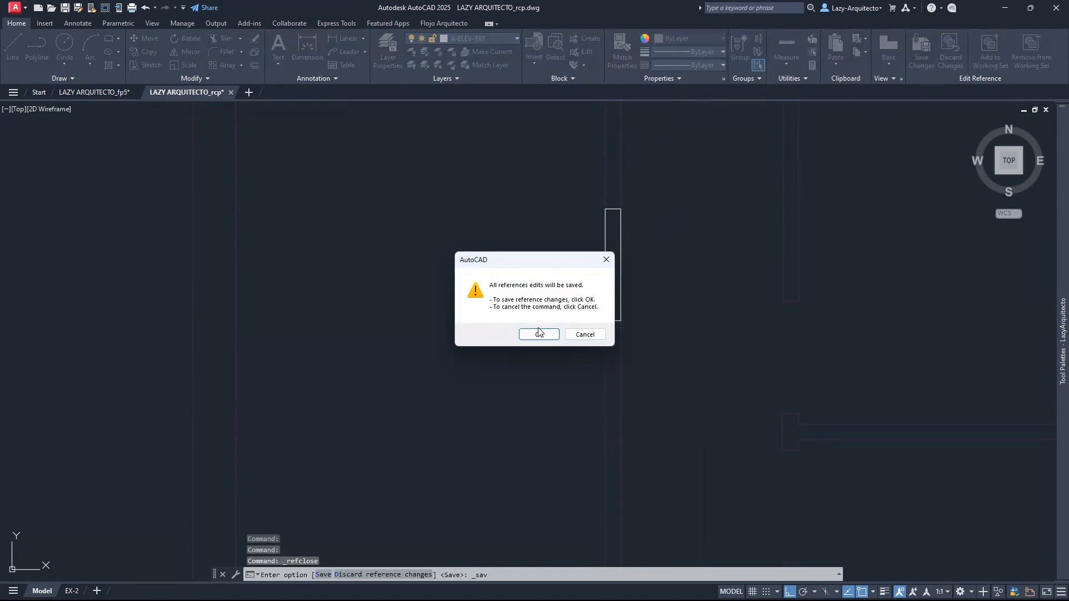
left_click(539, 334)
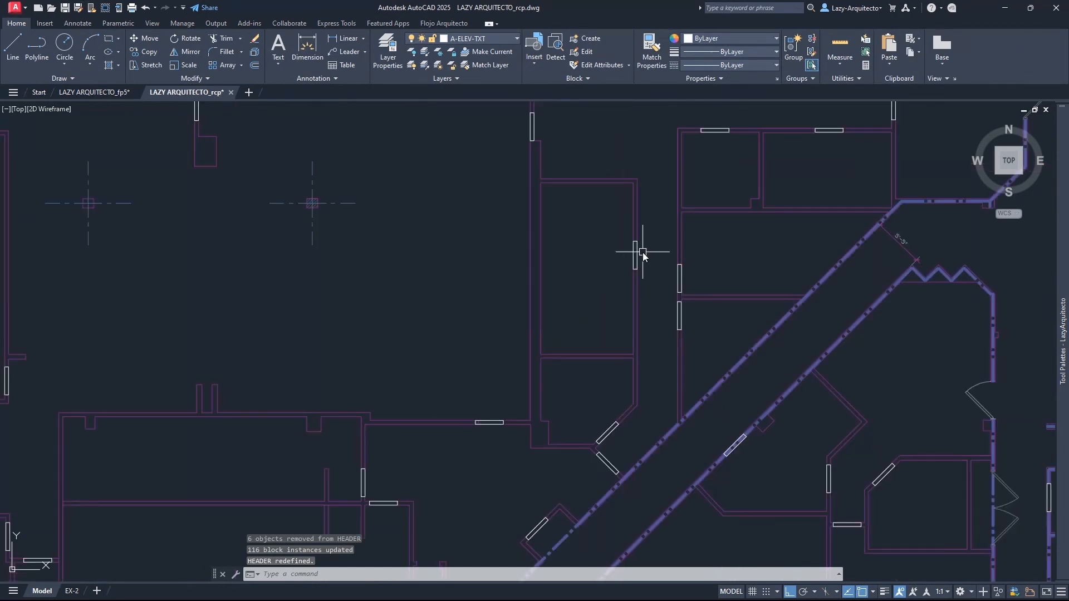
Step: Select every HEADER block instance in the ceiling plan with Select Similar
scroll("down", 3)
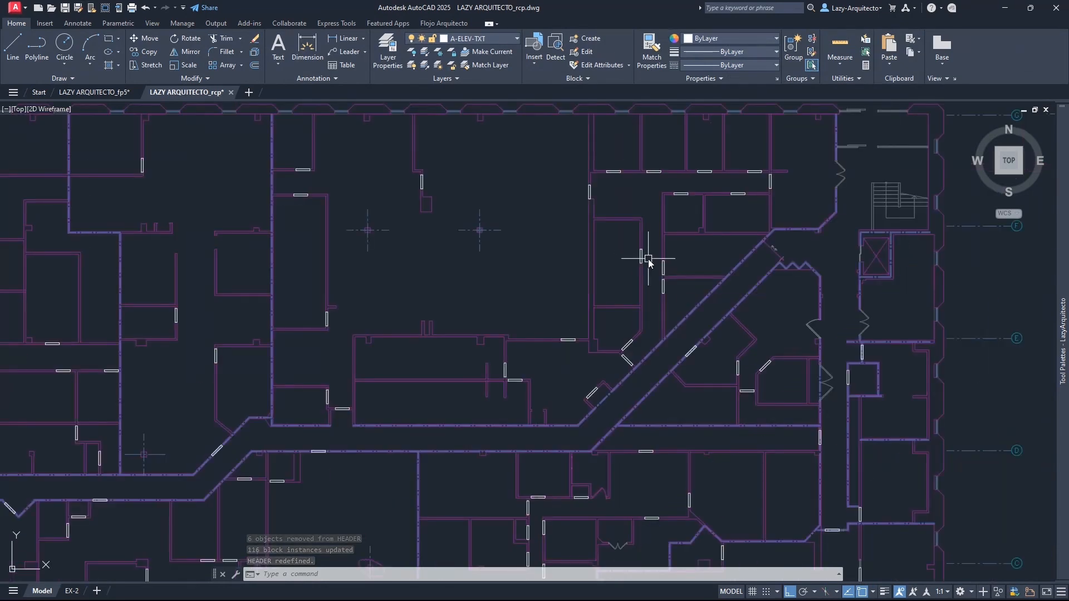
scroll("down", 3)
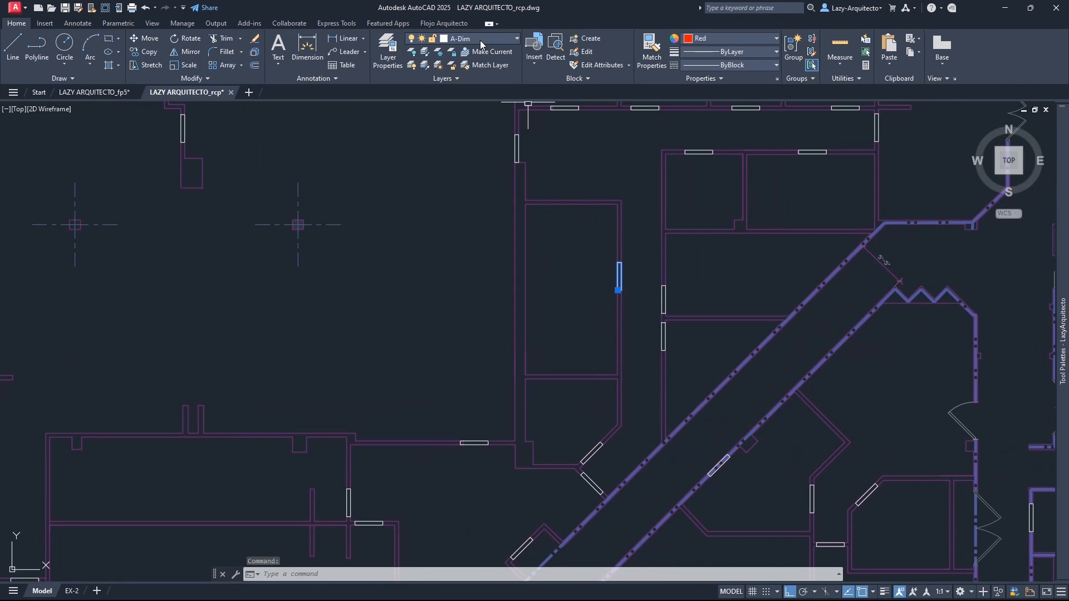
mouse_move(580, 288)
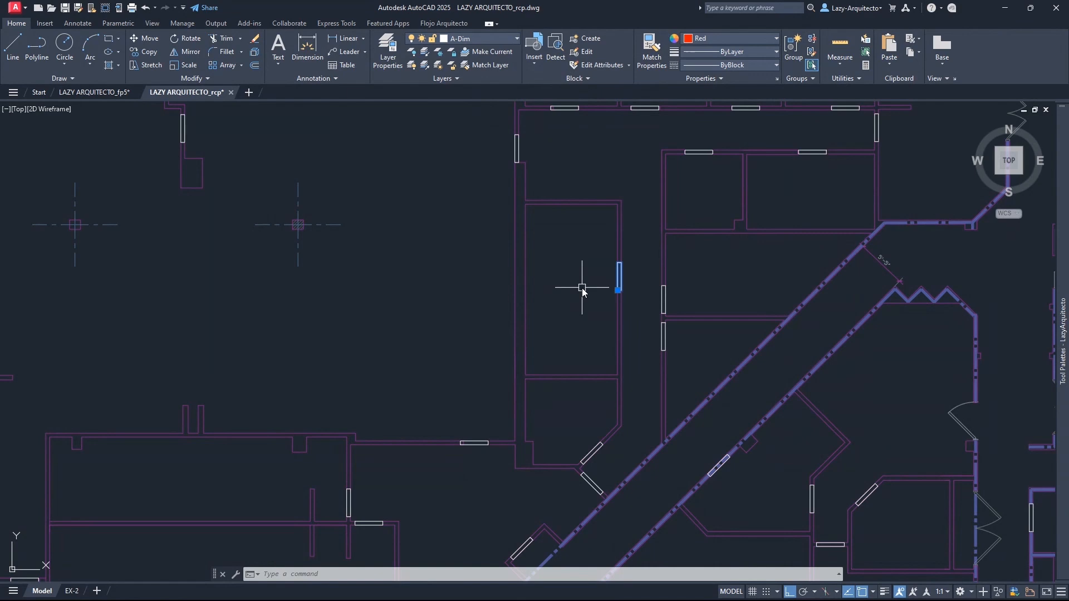
mouse_move(565, 259)
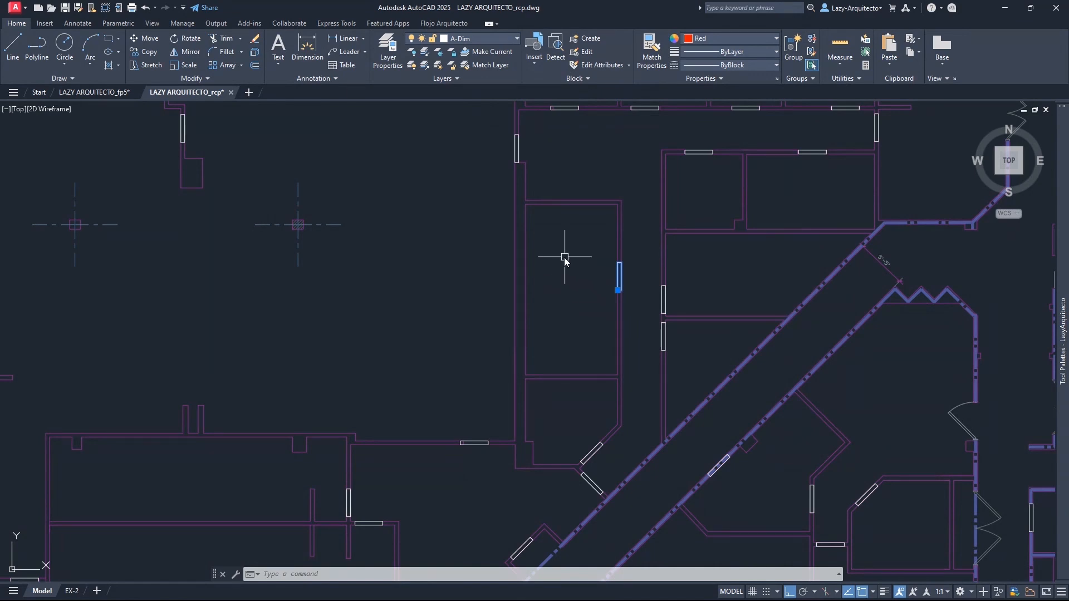
left_click(517, 38)
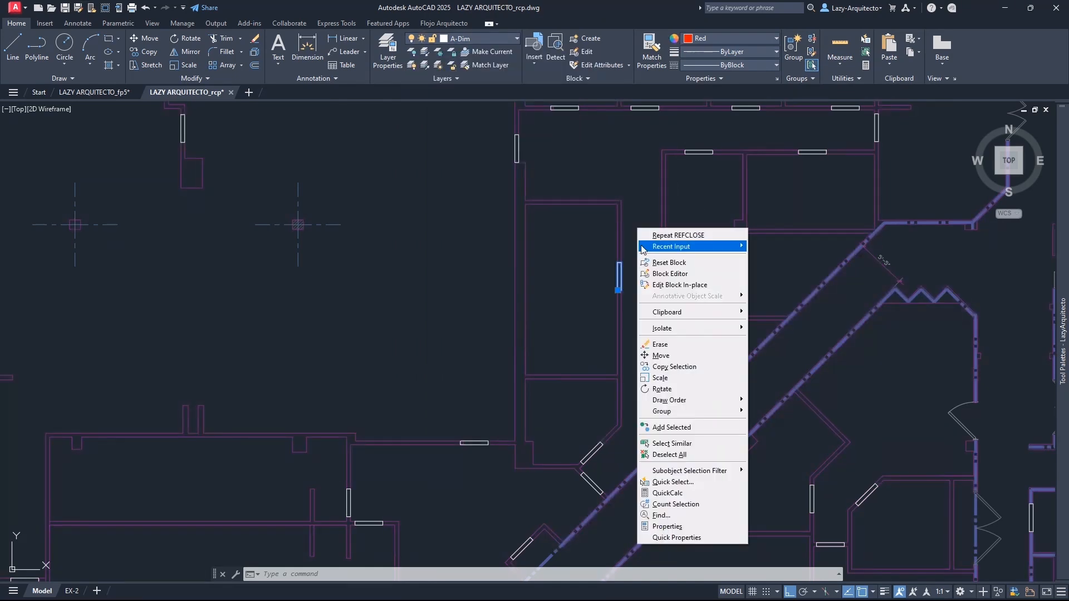
mouse_move(676, 444)
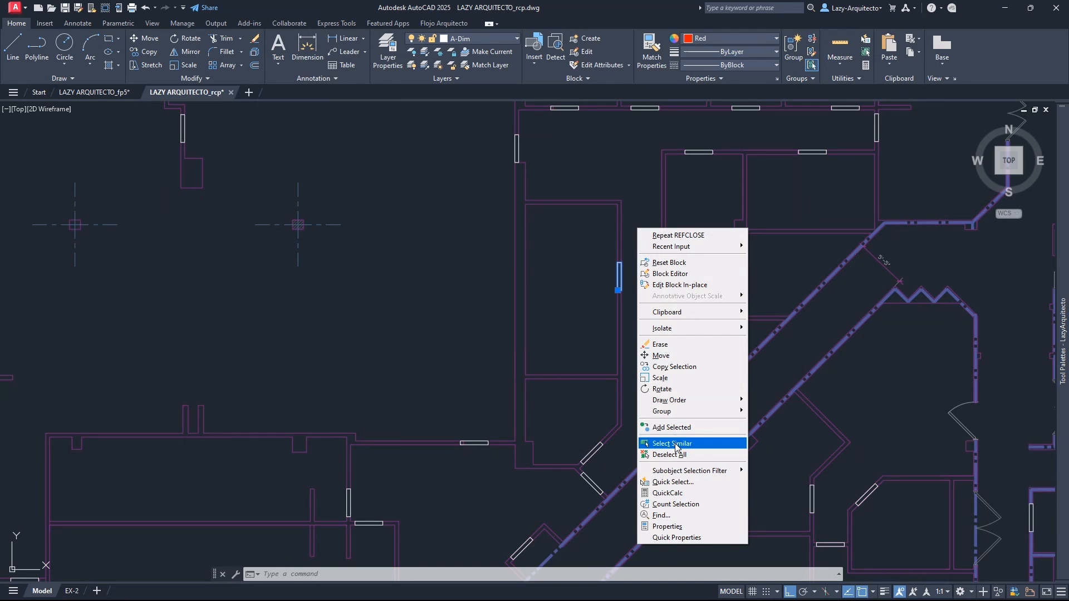
left_click(671, 443)
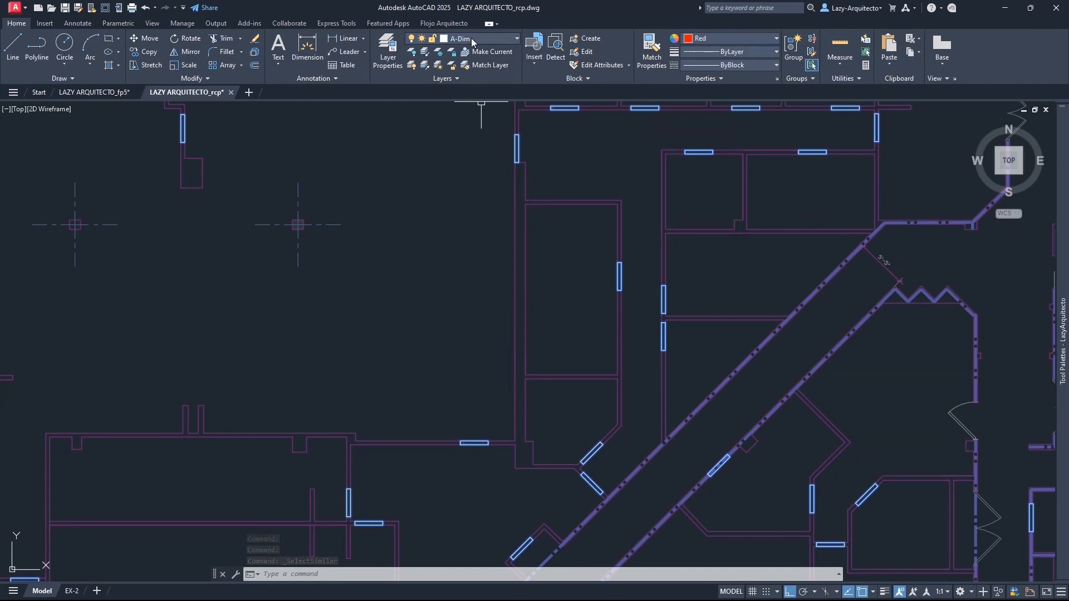
left_click(515, 38)
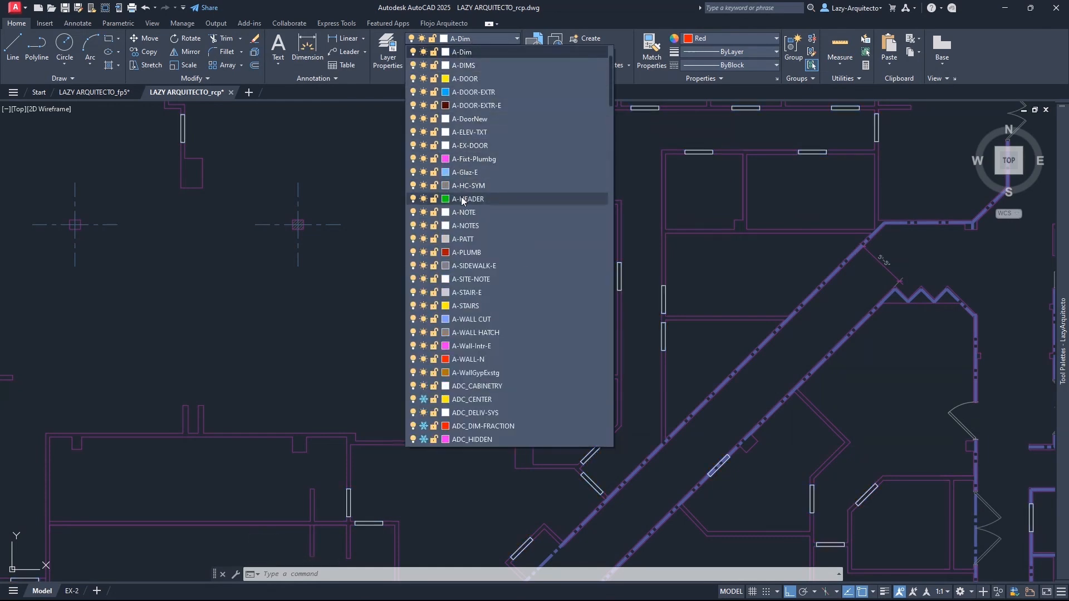
Step: Put the selected HEADER blocks on layer A-HEADER with colour ByLayer
left_click(467, 199)
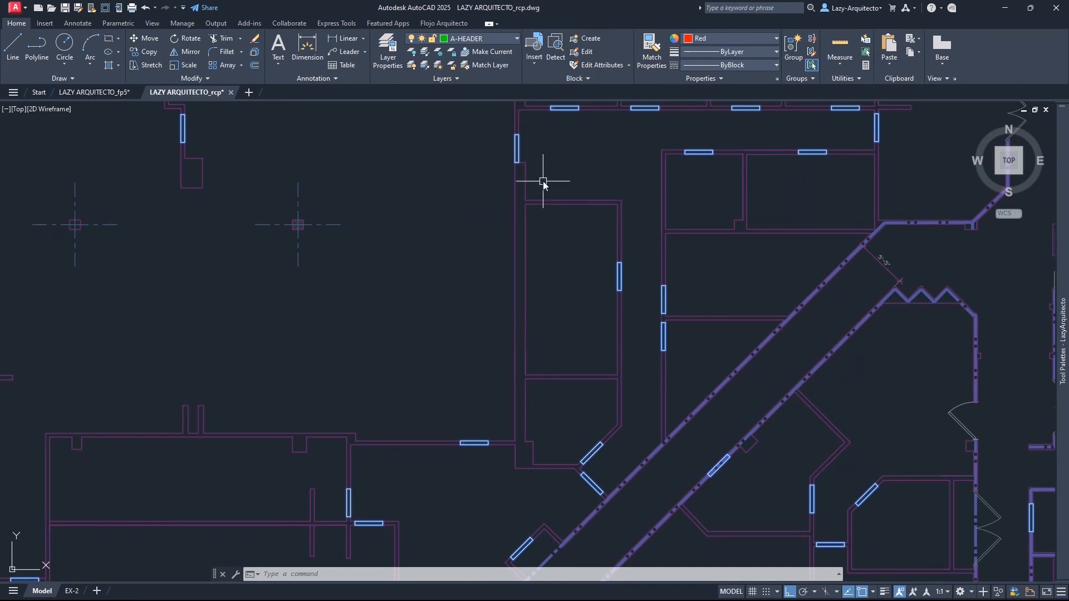
mouse_move(651, 302)
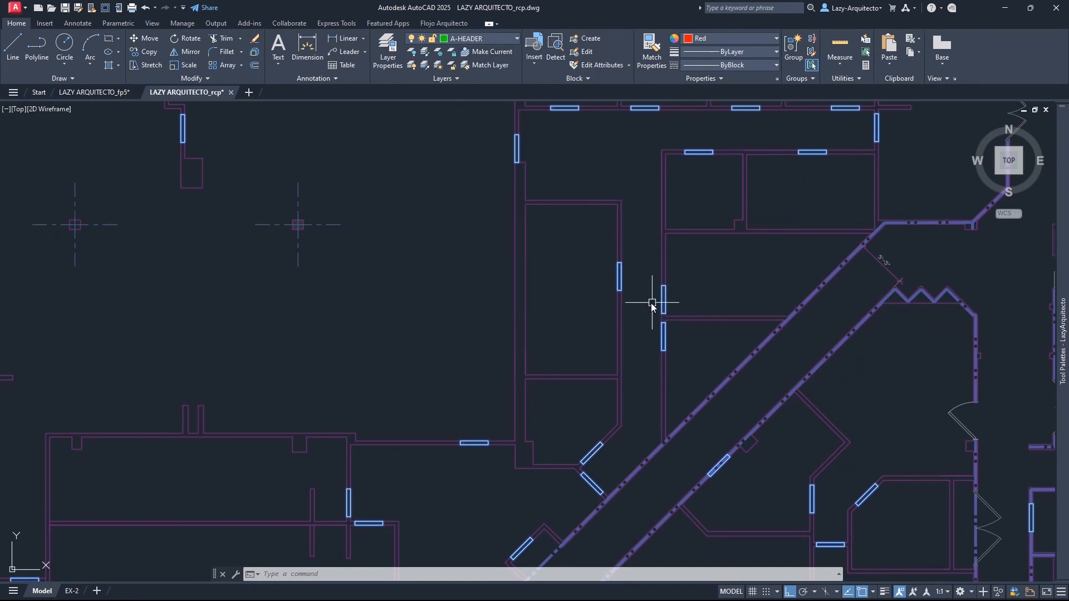
mouse_move(548, 109)
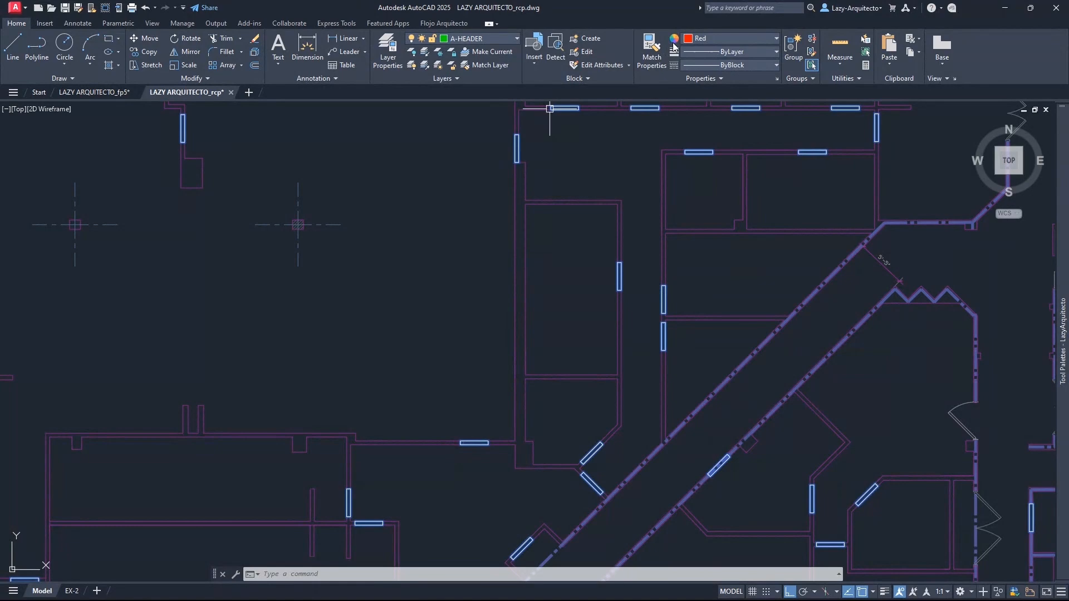
mouse_move(630, 308)
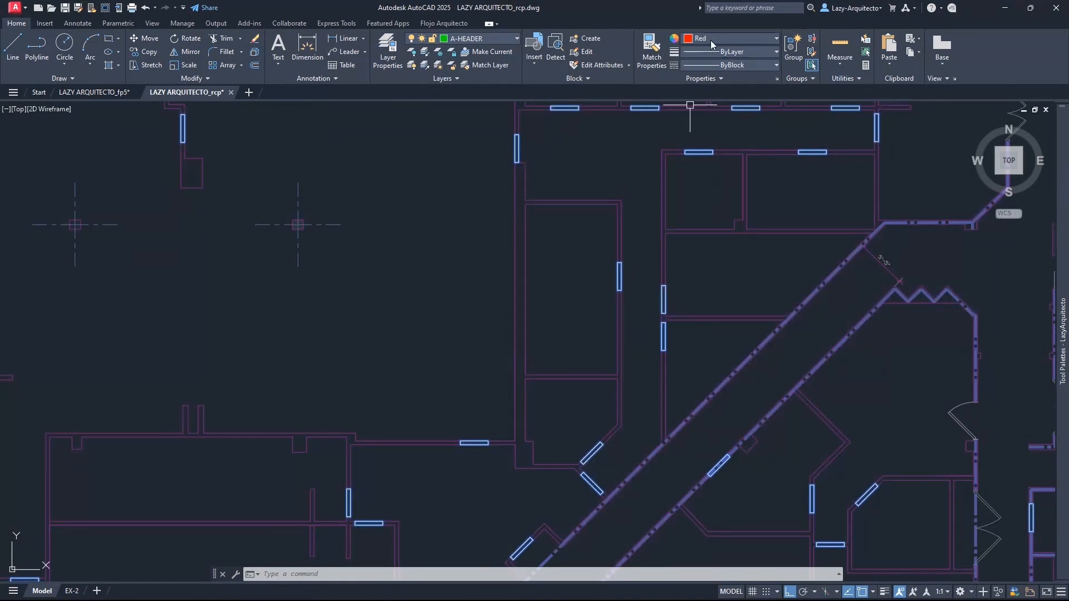
left_click(775, 38)
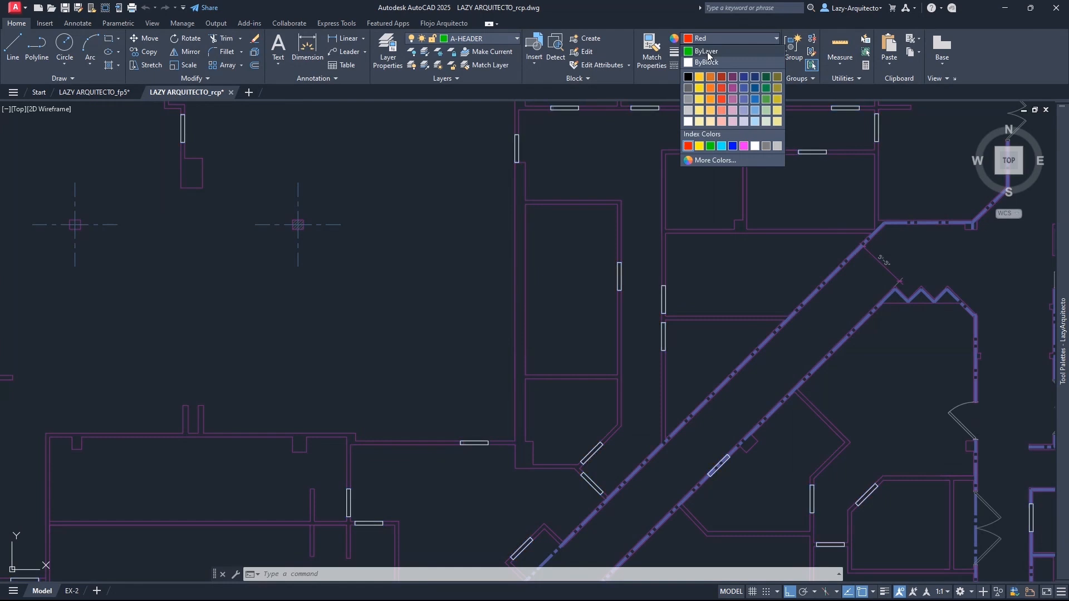
left_click(706, 50)
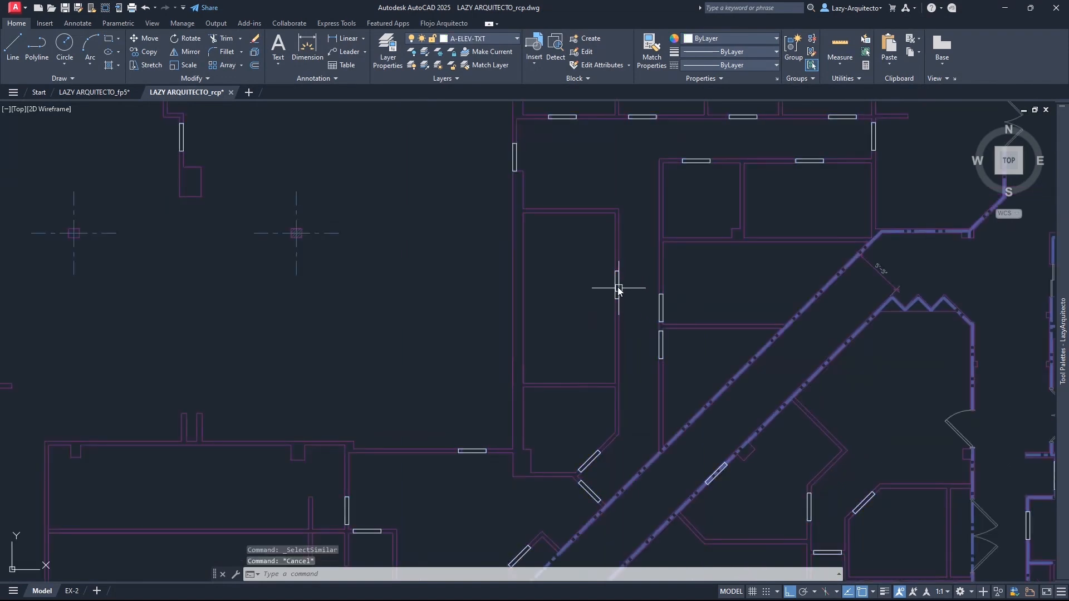
Step: In the Block Editor, move the HEADER rectangle to layer 0 and close the editor
right_click(617, 289)
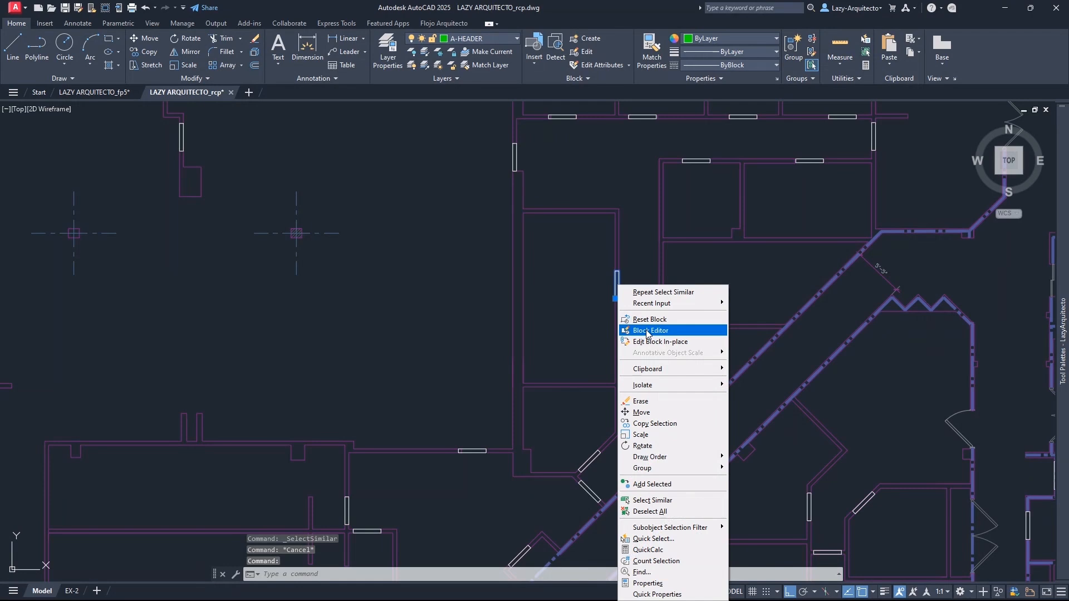
left_click(650, 330)
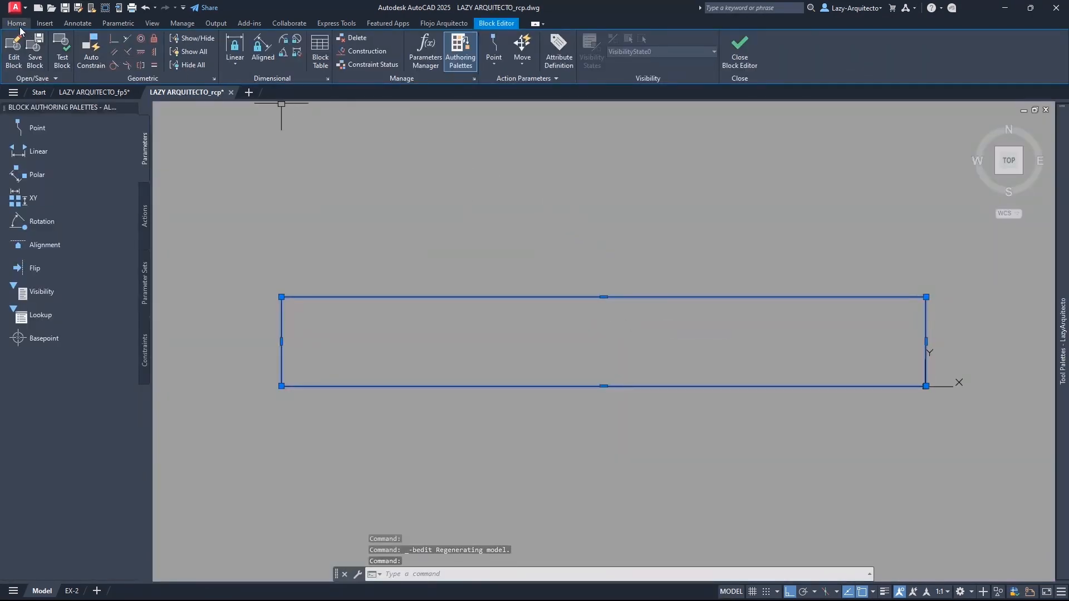
left_click(16, 23)
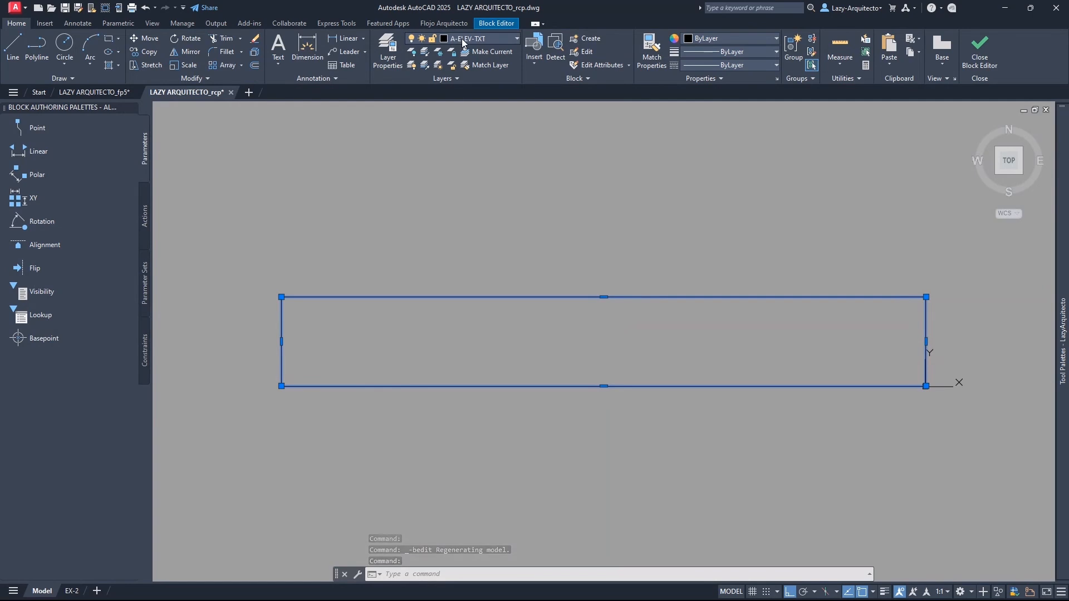
mouse_move(463, 41)
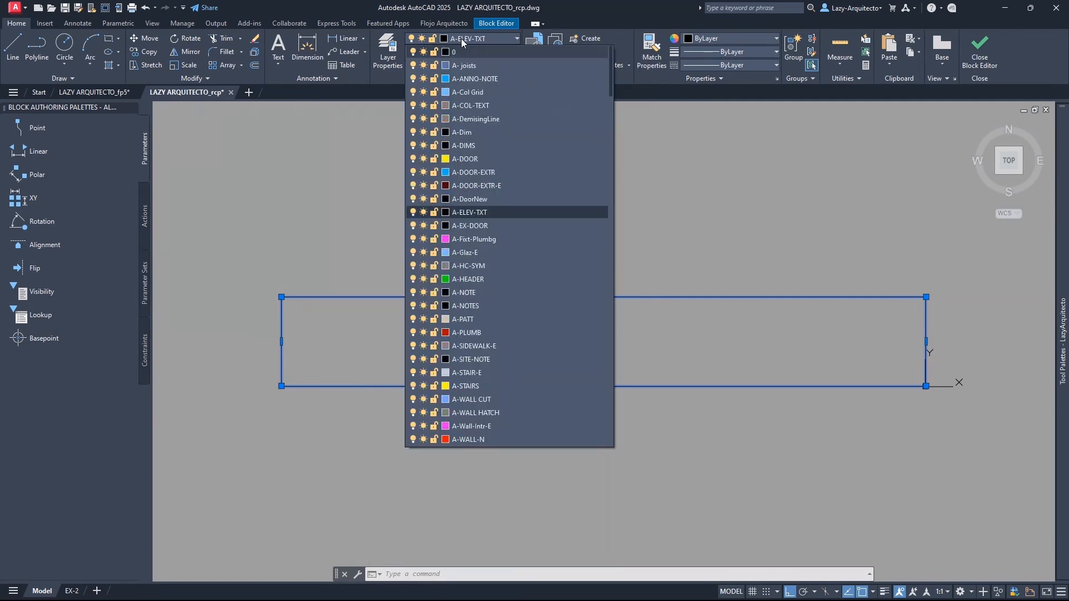
left_click(460, 51)
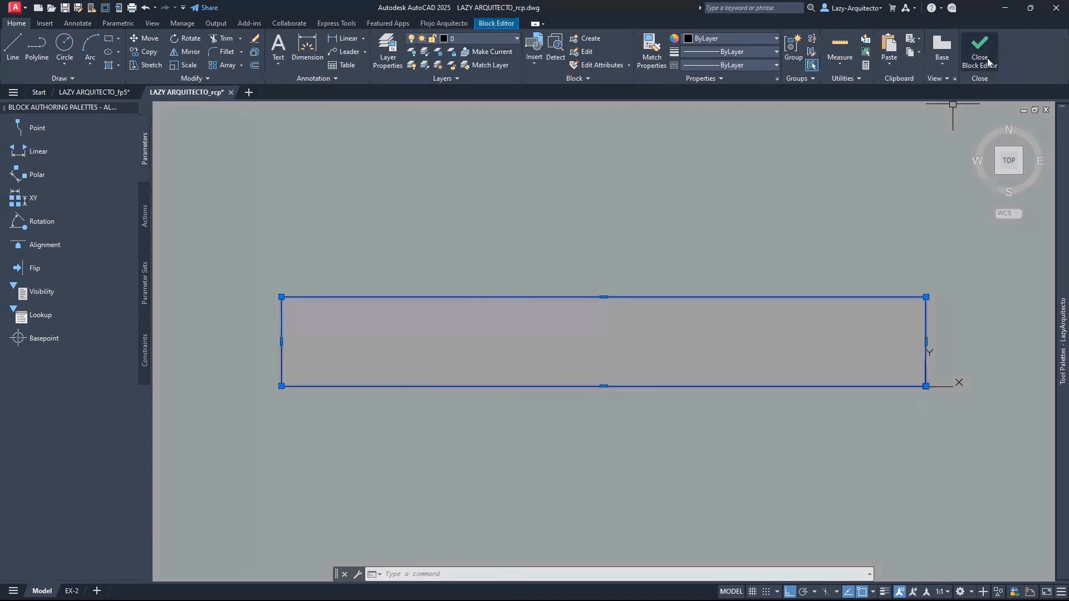
left_click(980, 48)
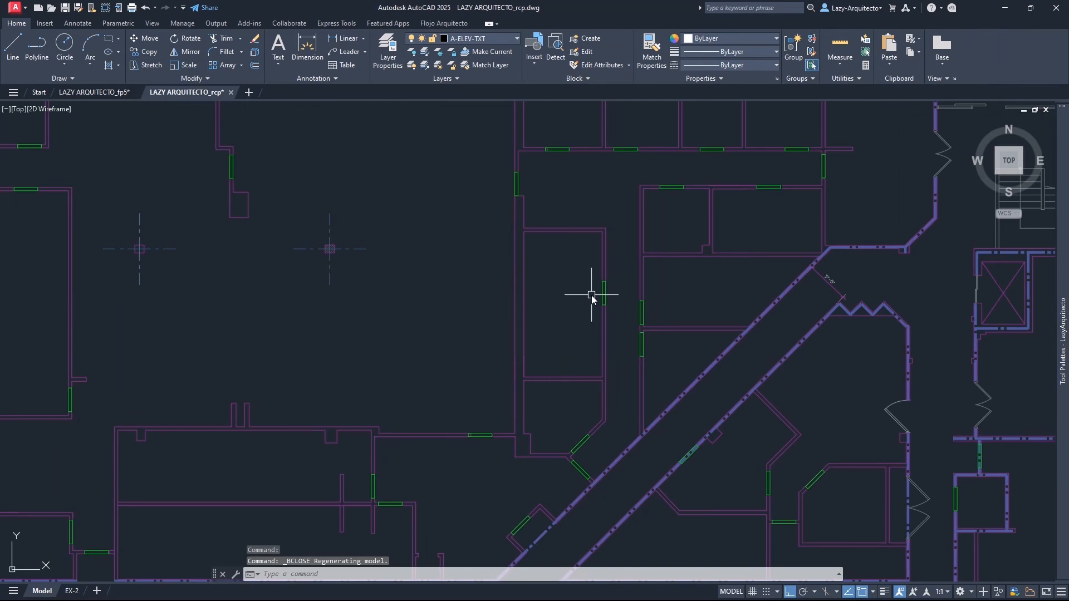
Step: Reselect all 116 HEADER blocks and BURST them into loose green rectangles
right_click(591, 296)
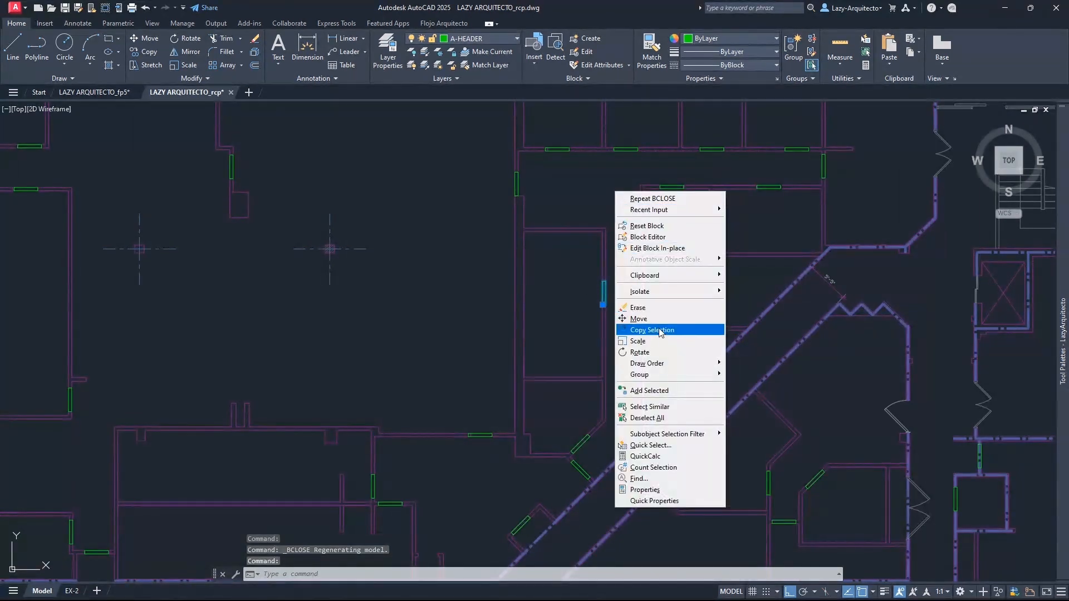
left_click(650, 407)
type("X")
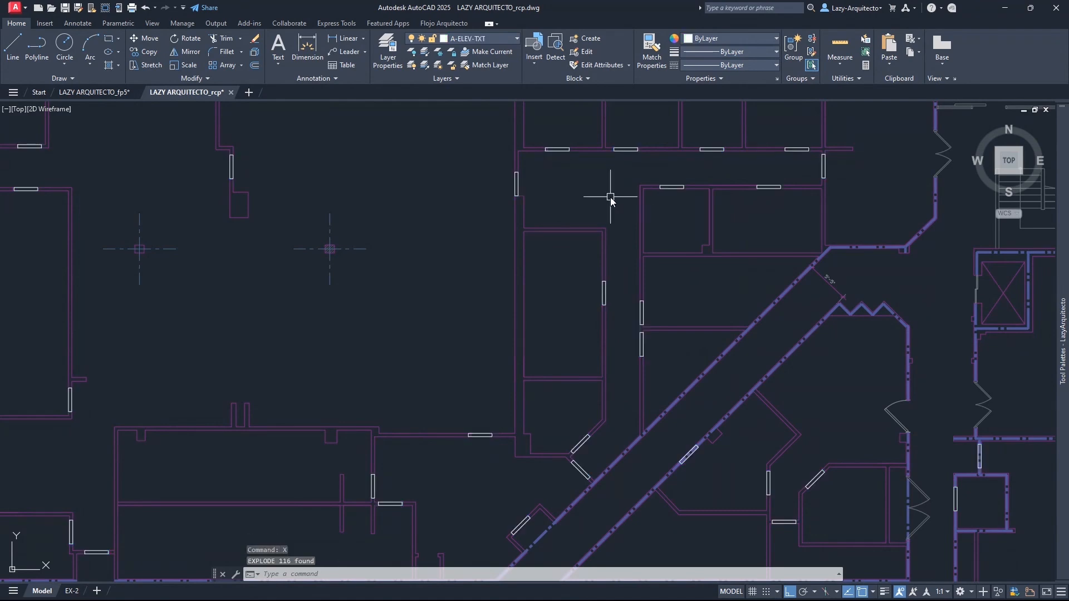
mouse_move(605, 298)
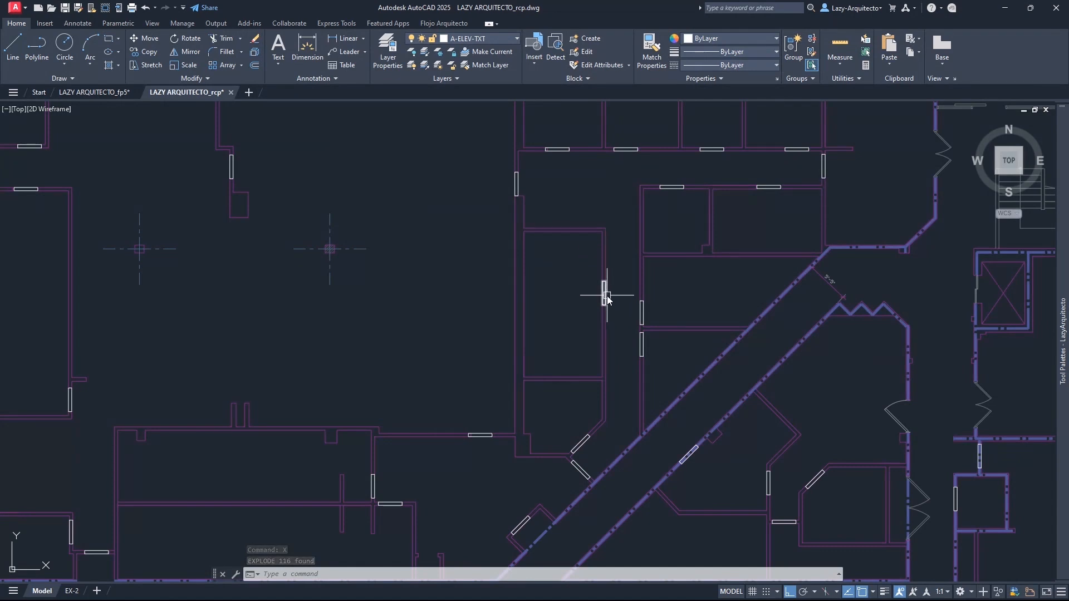
mouse_move(607, 300)
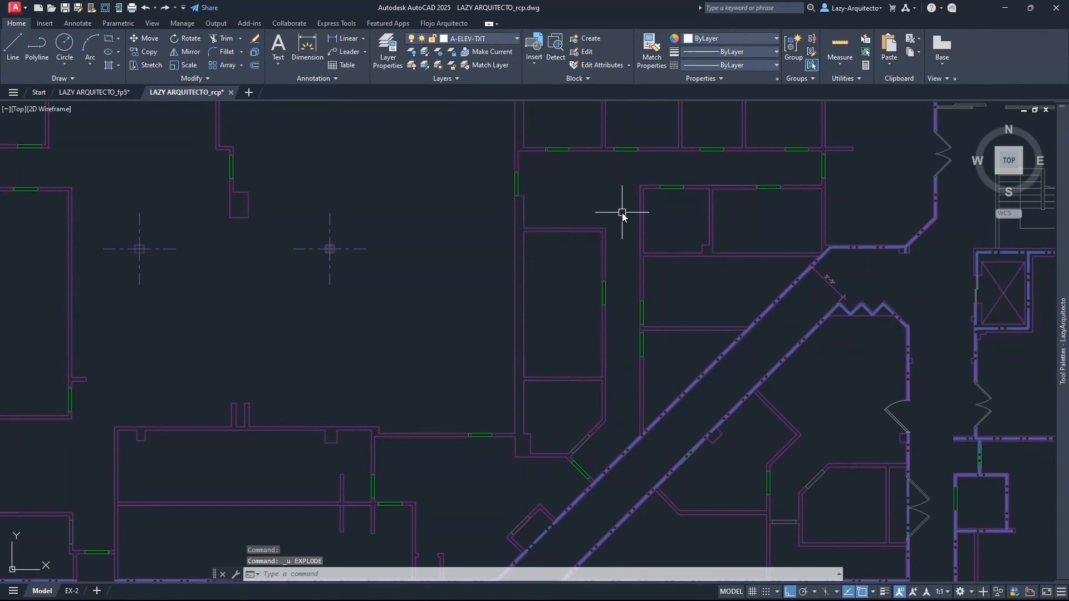
right_click(622, 213)
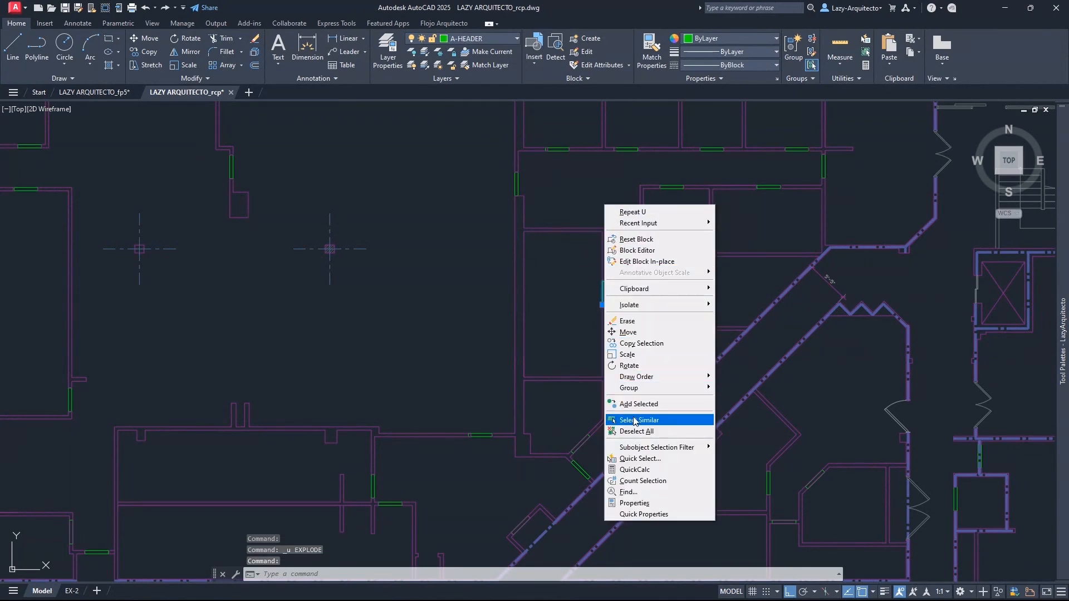
left_click(638, 420)
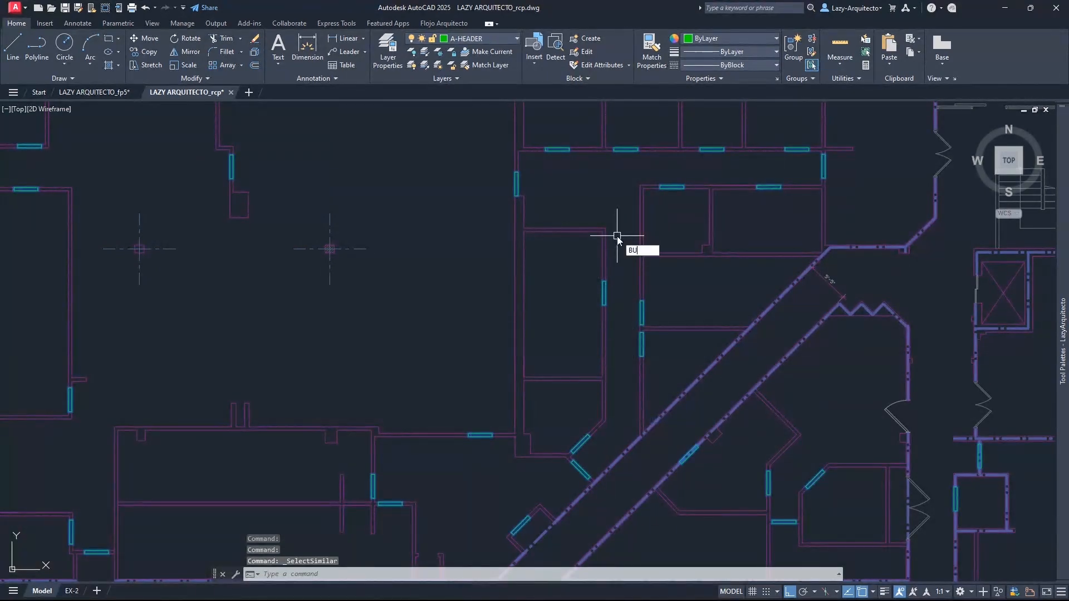
type("RST")
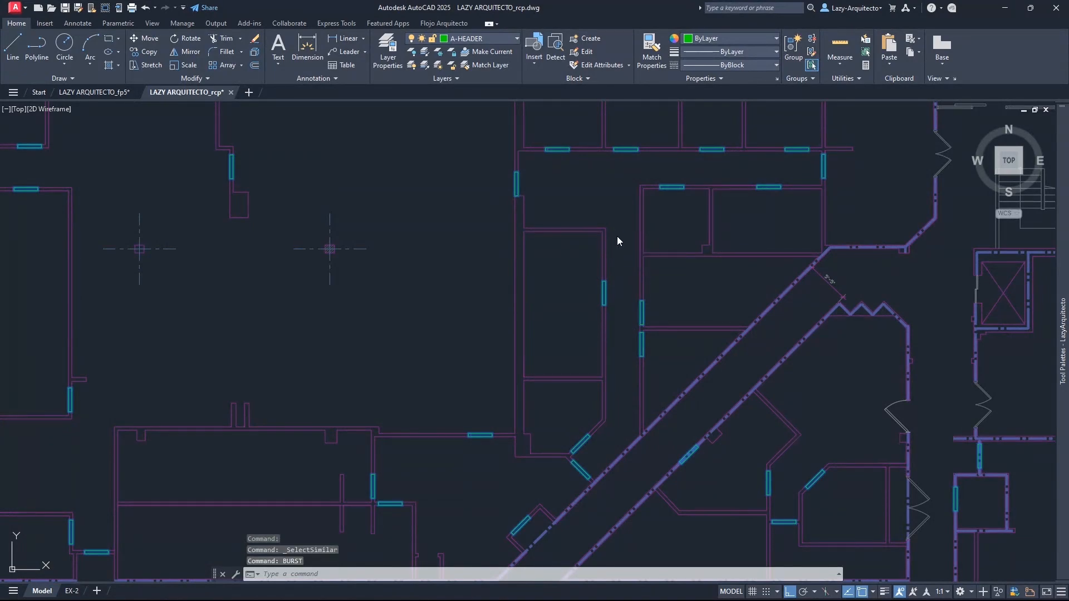
key("enter")
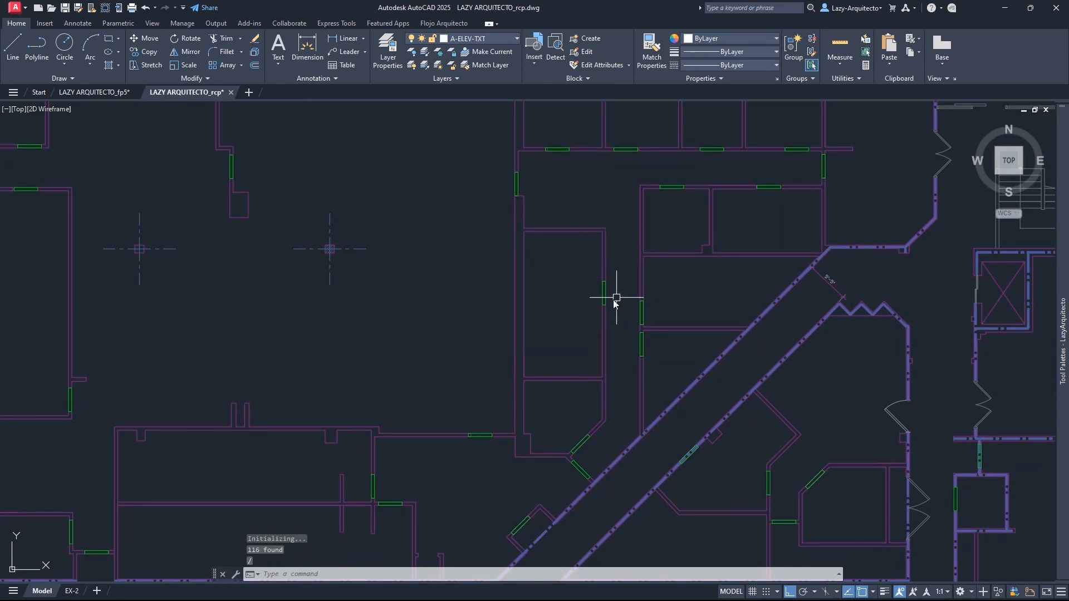
left_click(601, 299)
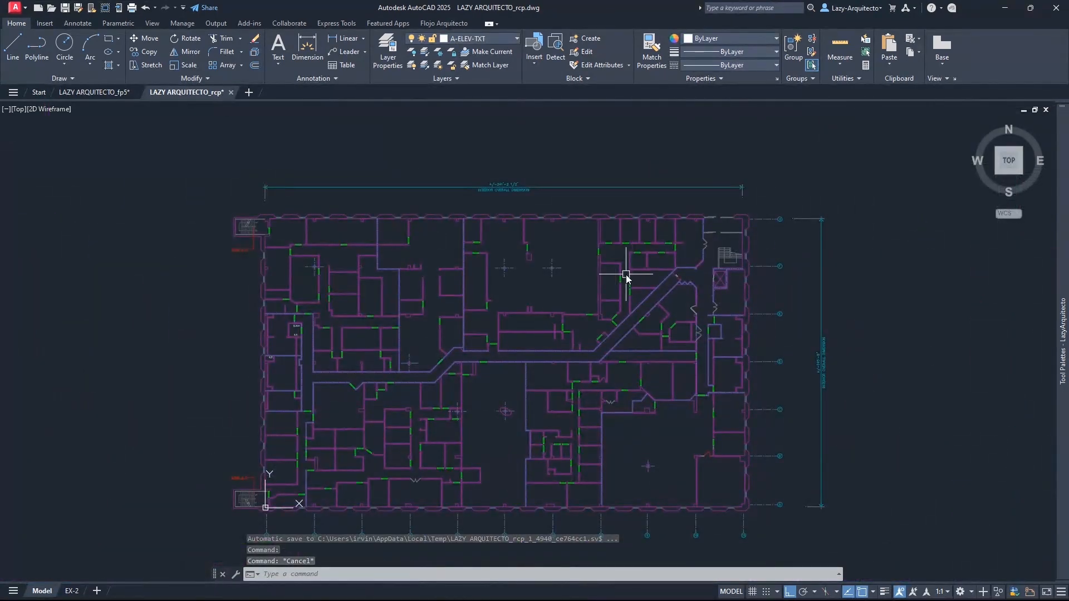
mouse_move(622, 276)
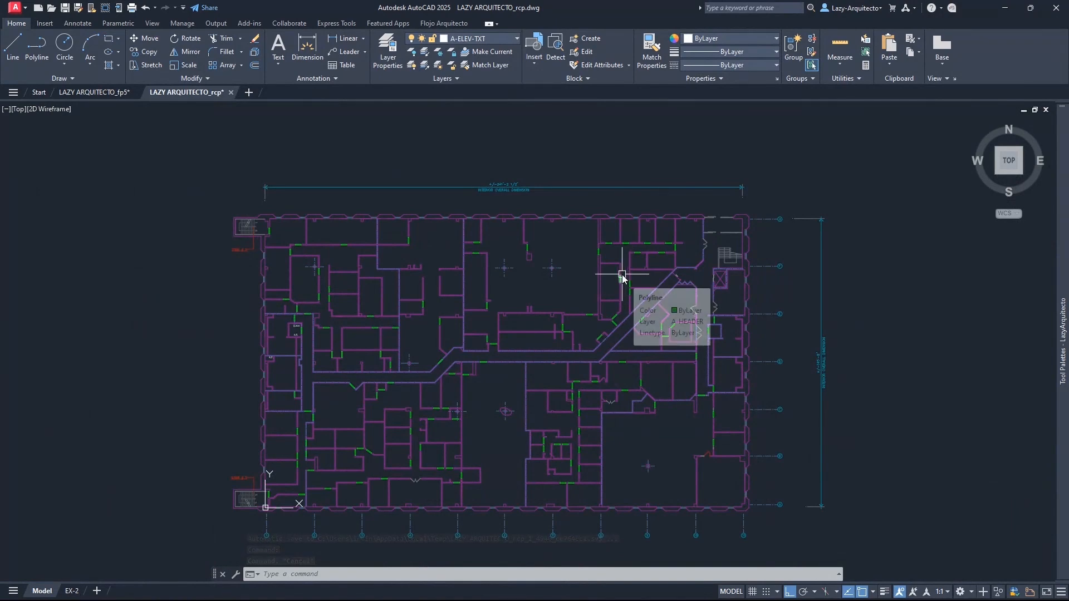